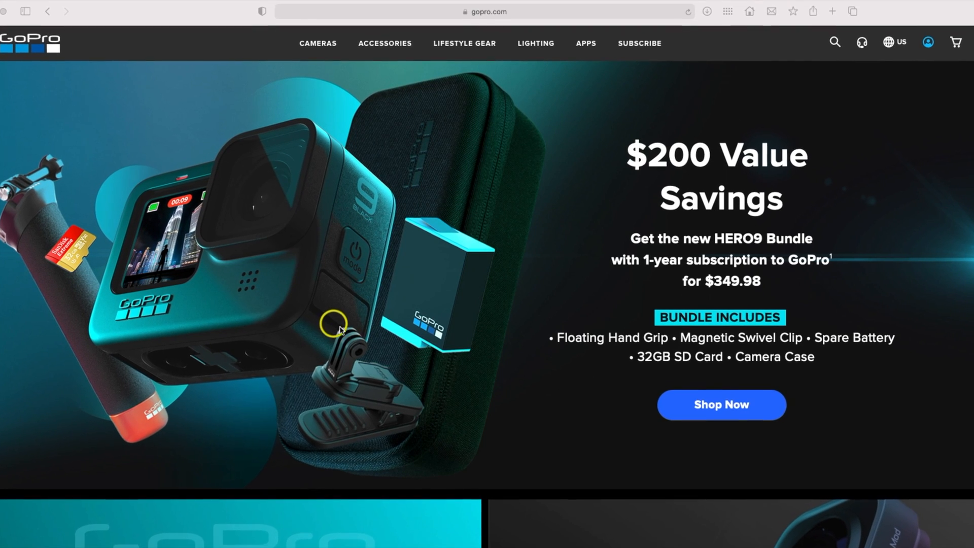
# Browse the gopro.com home page and open the SUBSCRIBE benefits page
pyautogui.scroll(-3)
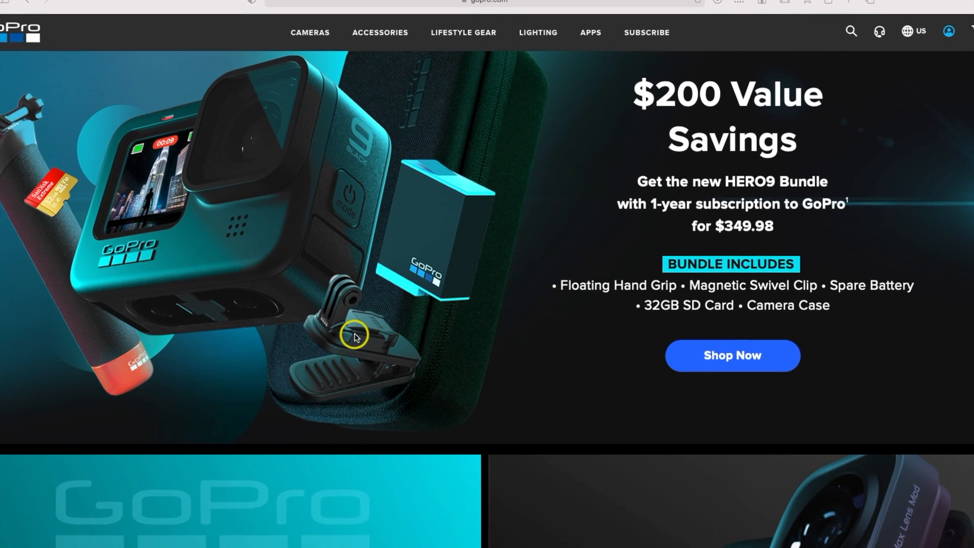
pyautogui.scroll(-3)
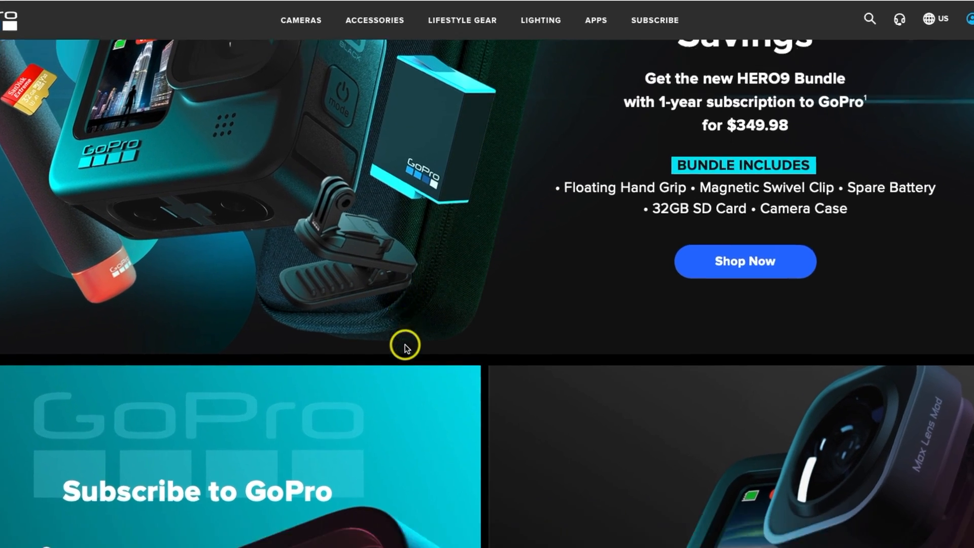
pyautogui.scroll(-3)
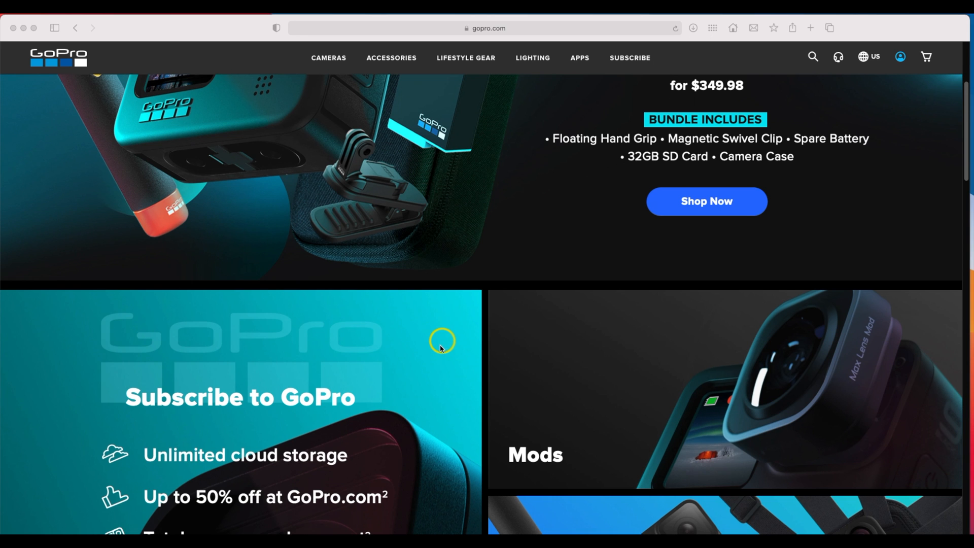
pyautogui.scroll(3)
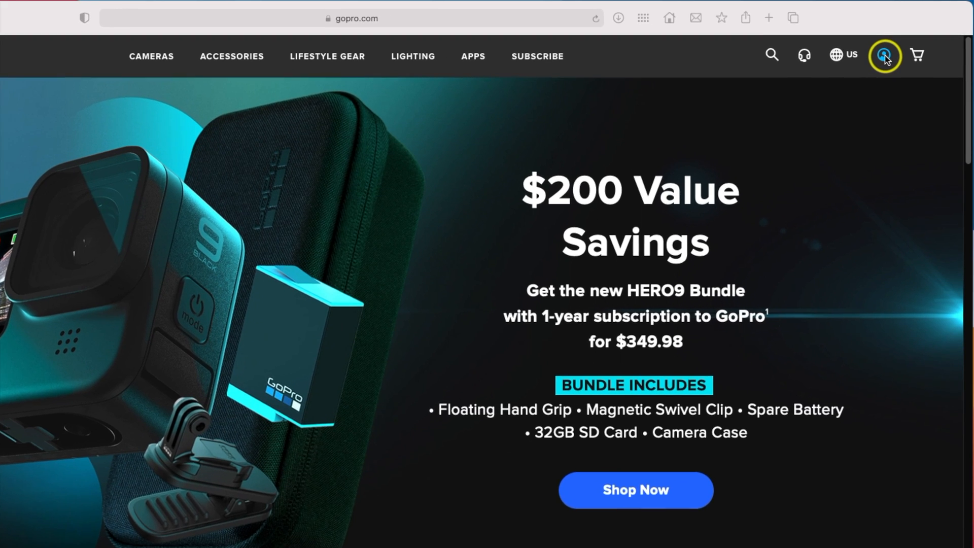
pyautogui.scroll(-3)
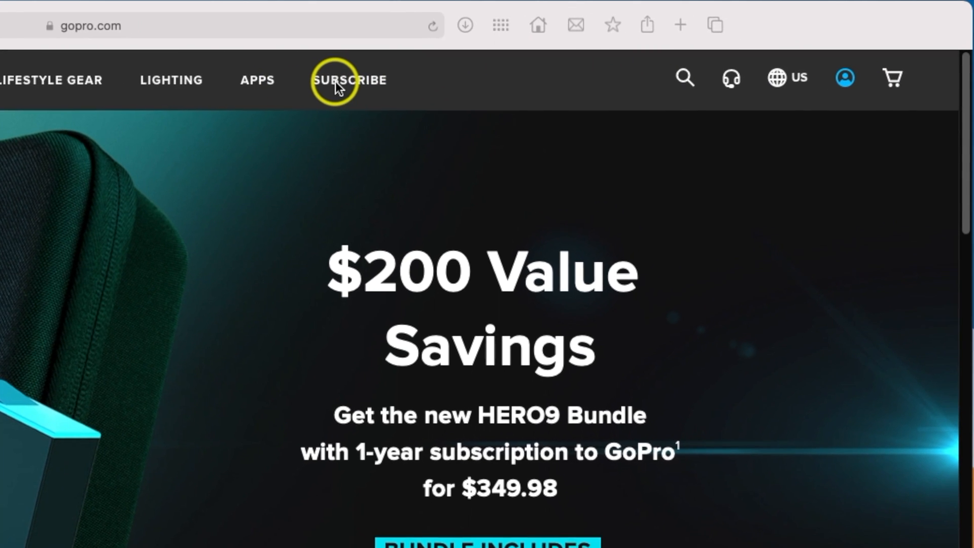
pyautogui.click(350, 80)
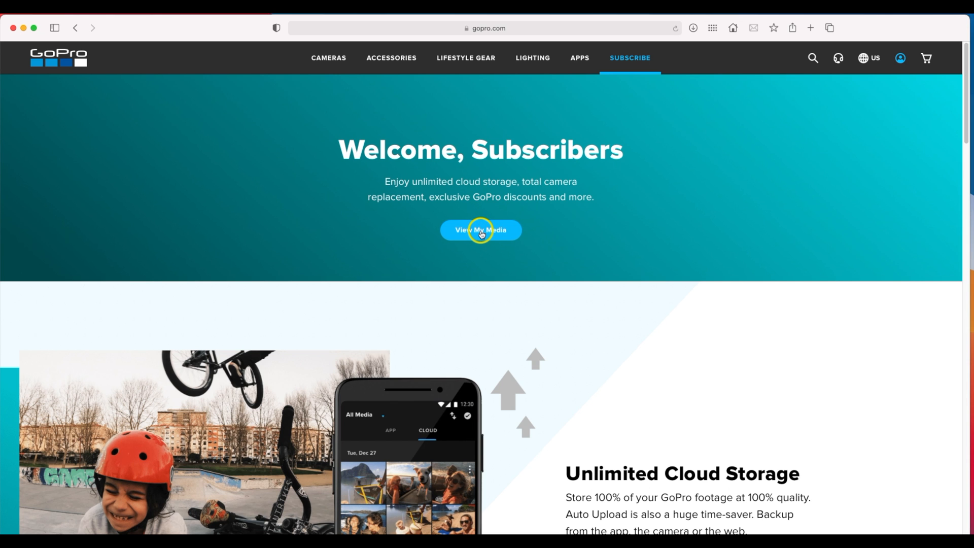
# Open View My Media and scroll the June 2021 Media Library grid
pyautogui.click(480, 230)
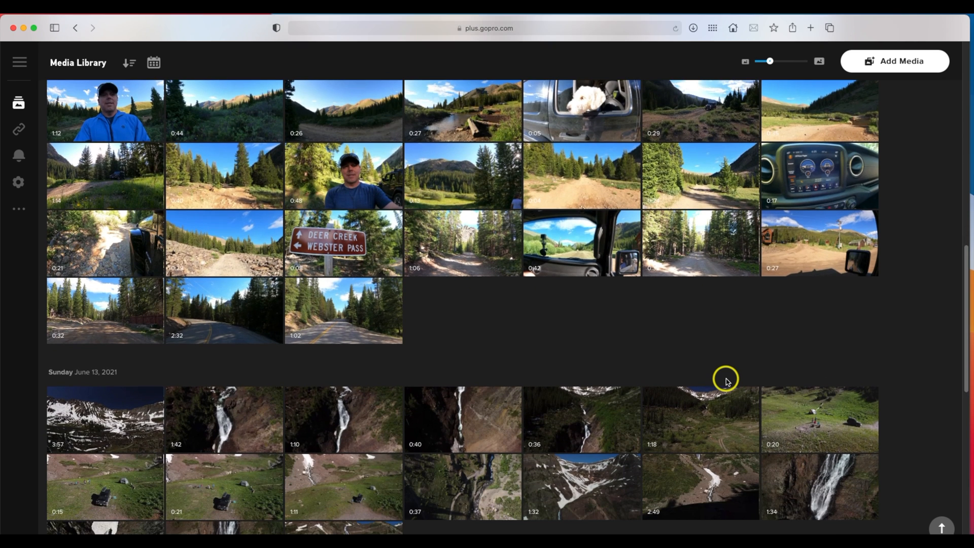
pyautogui.scroll(-3)
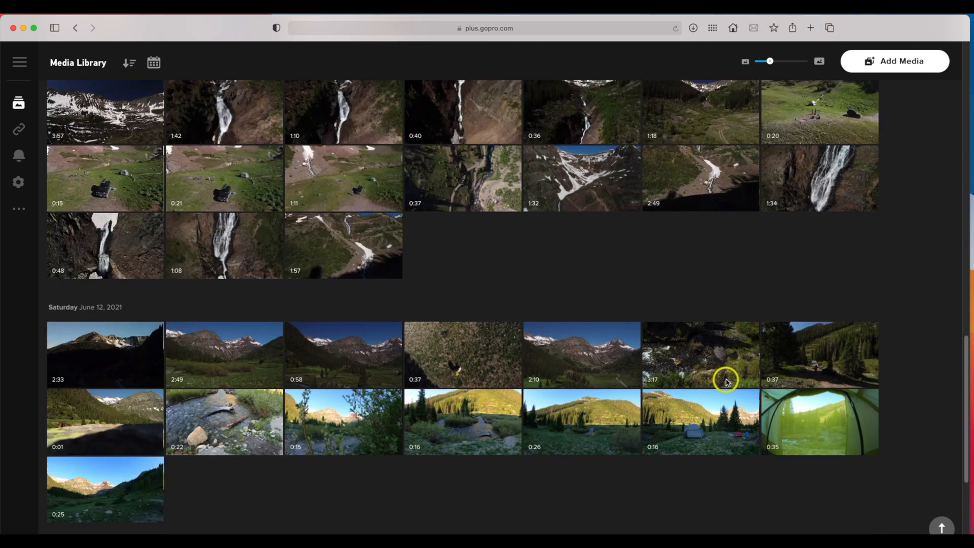
pyautogui.moveTo(501, 295)
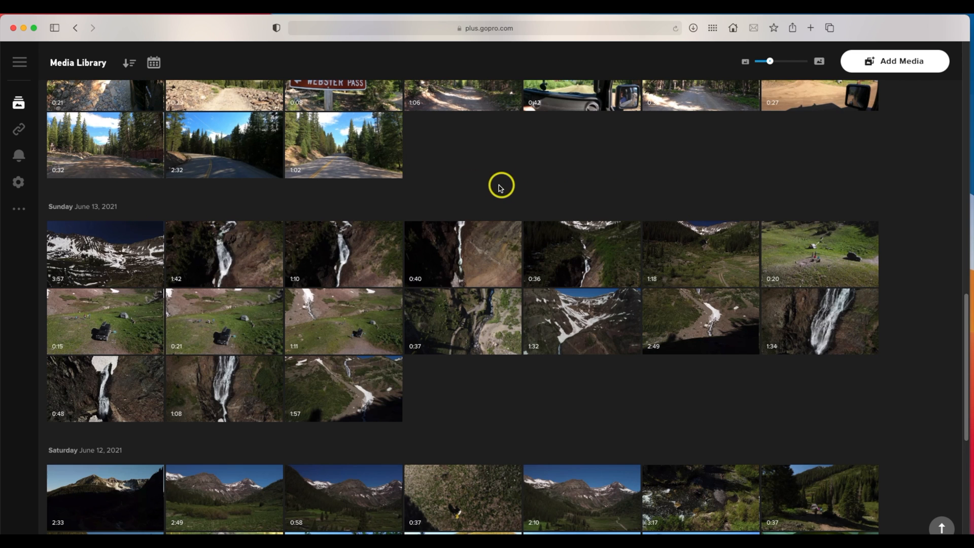
pyautogui.moveTo(554, 143)
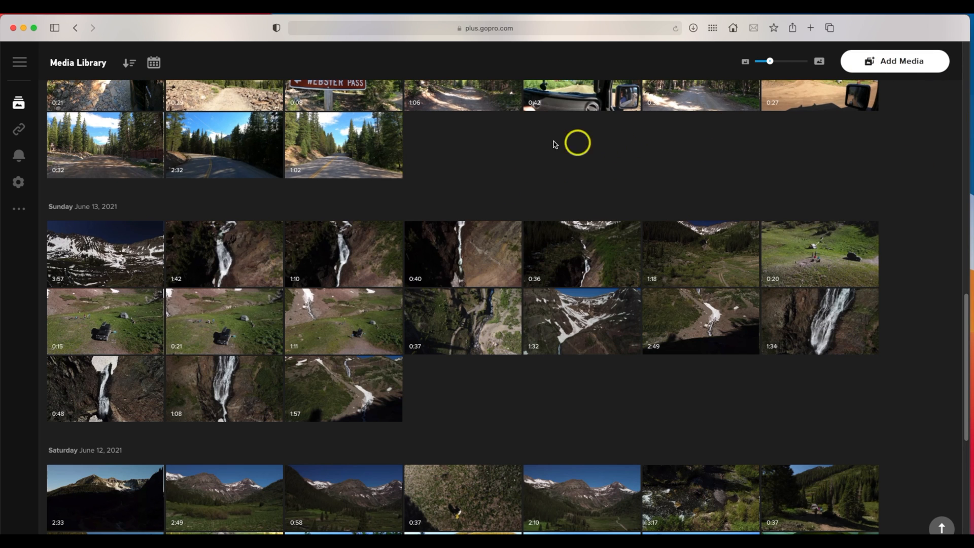
pyautogui.moveTo(472, 188)
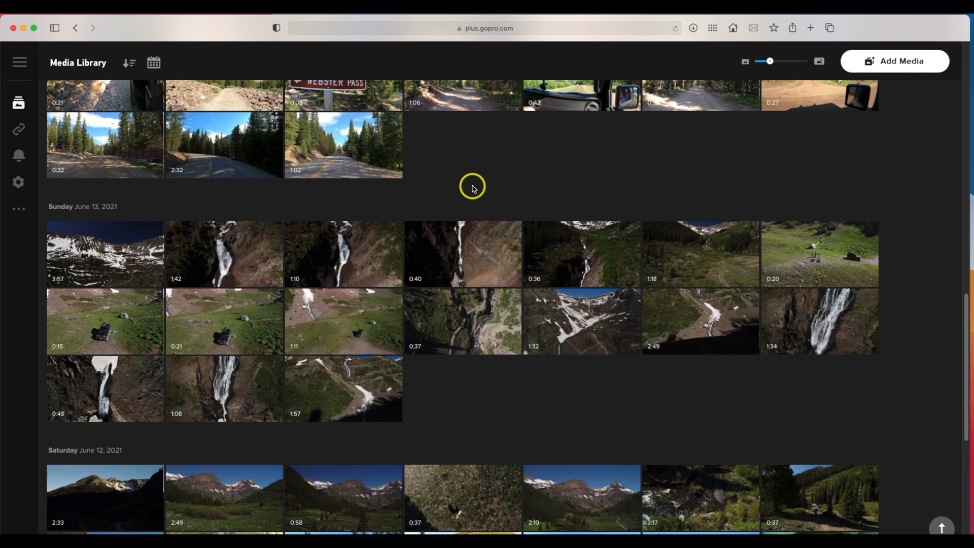
pyautogui.moveTo(499, 188)
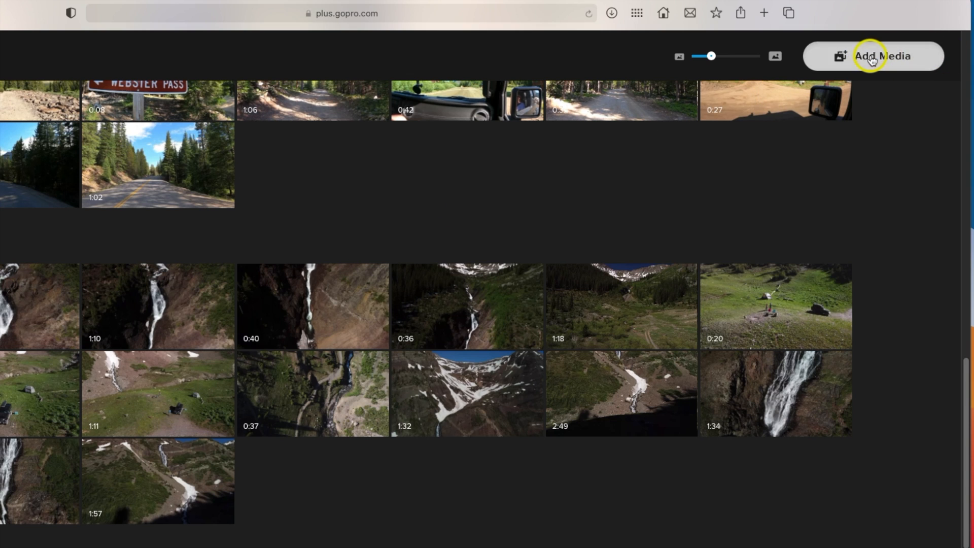
# Upload 20 video files via Add Media and Upload Your Media
pyautogui.click(873, 56)
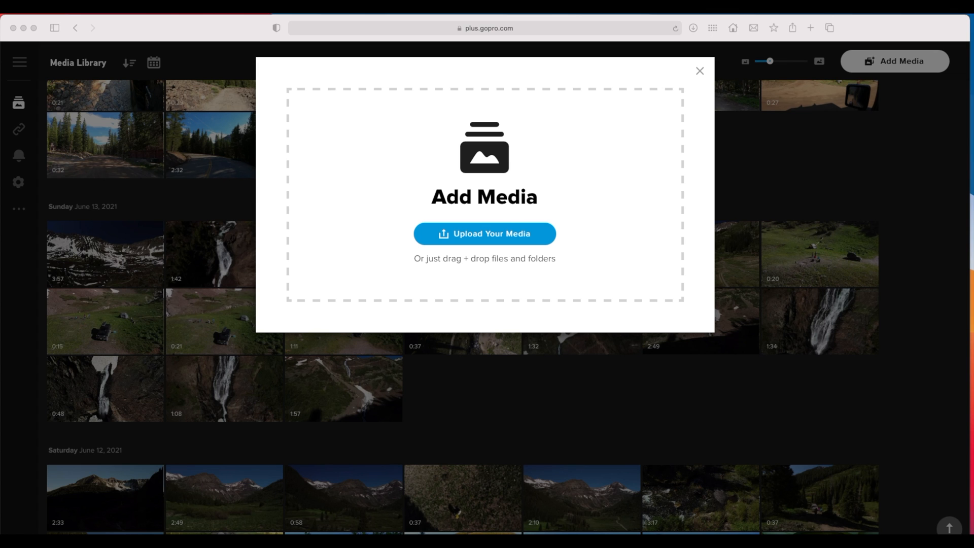
pyautogui.click(484, 234)
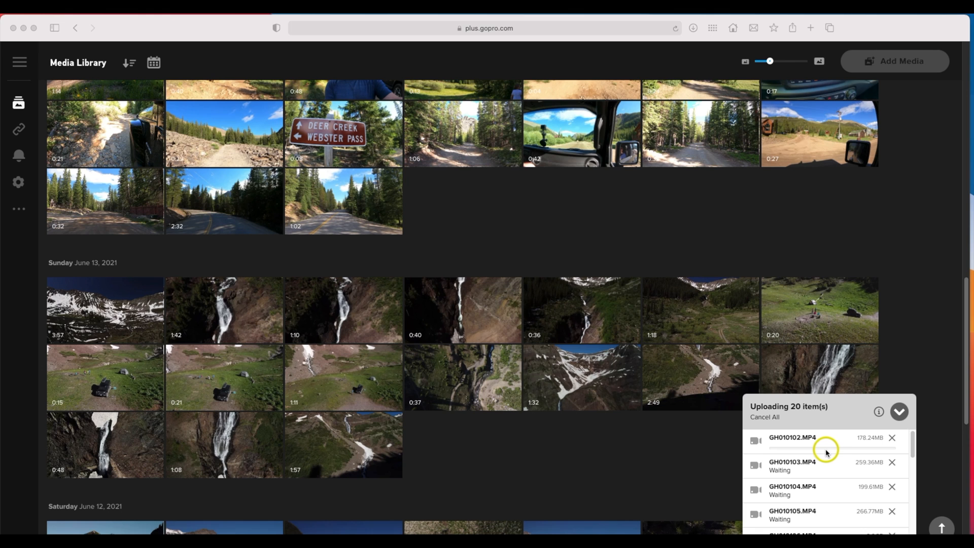
pyautogui.moveTo(741, 441)
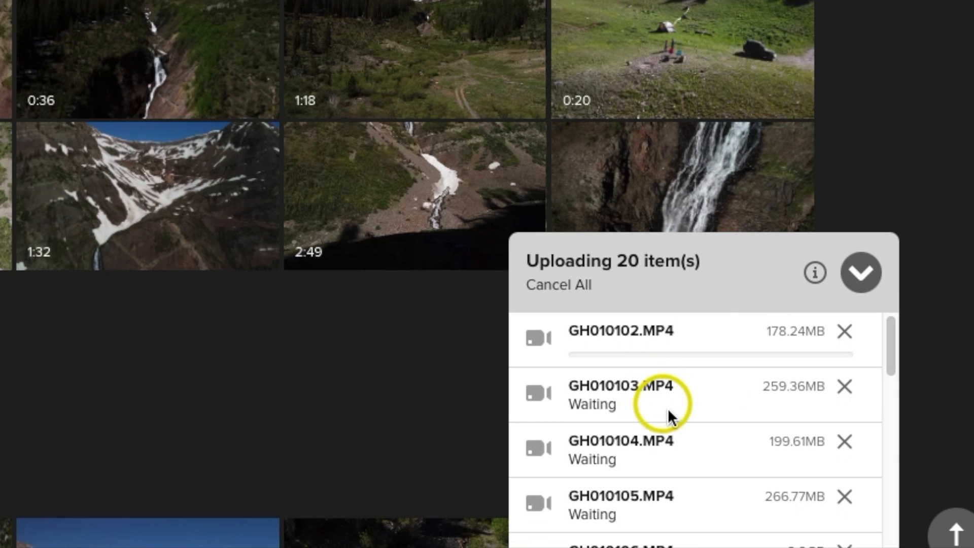
pyautogui.moveTo(676, 440)
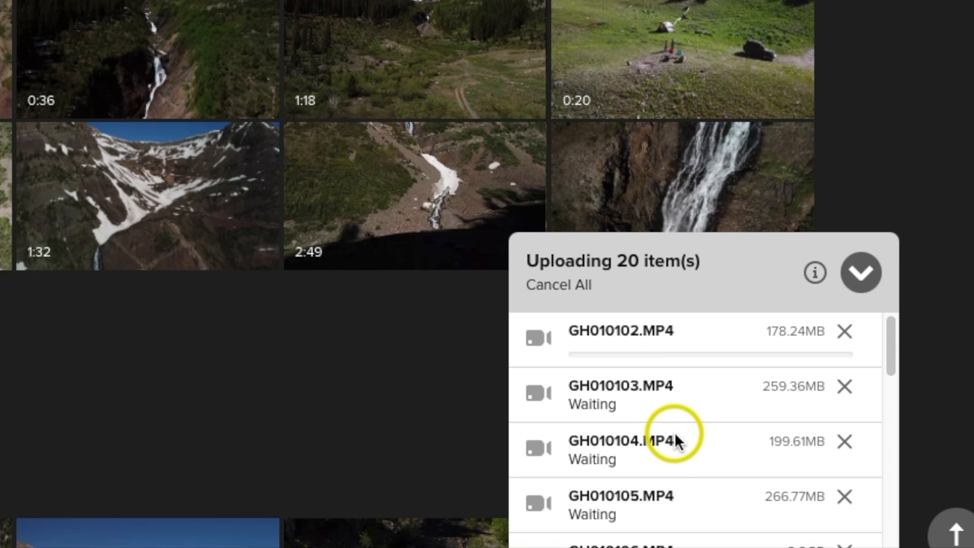
pyautogui.moveTo(668, 423)
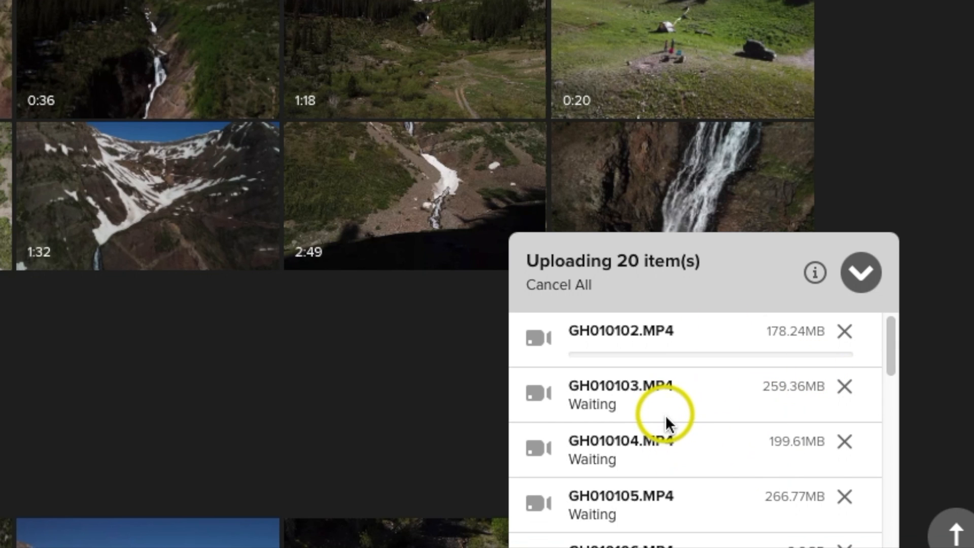
pyautogui.moveTo(693, 379)
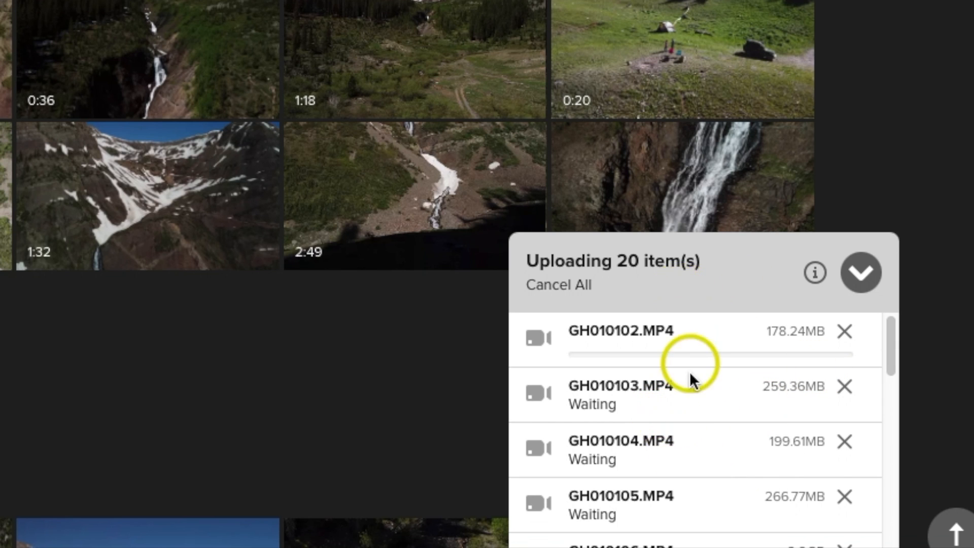
pyautogui.moveTo(710, 492)
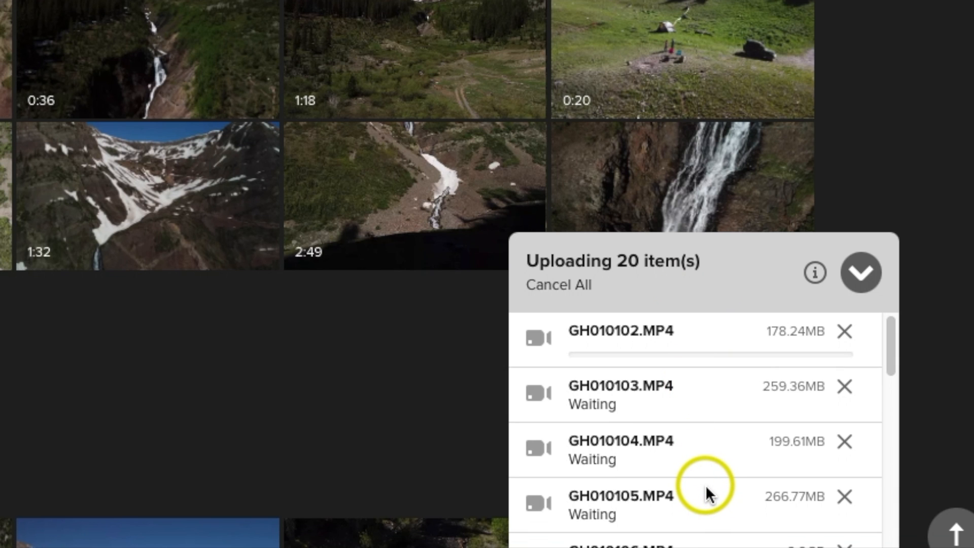
# Watch GH010102.MP4 progress in the Uploading 20 item(s) panel
pyautogui.scroll(-3)
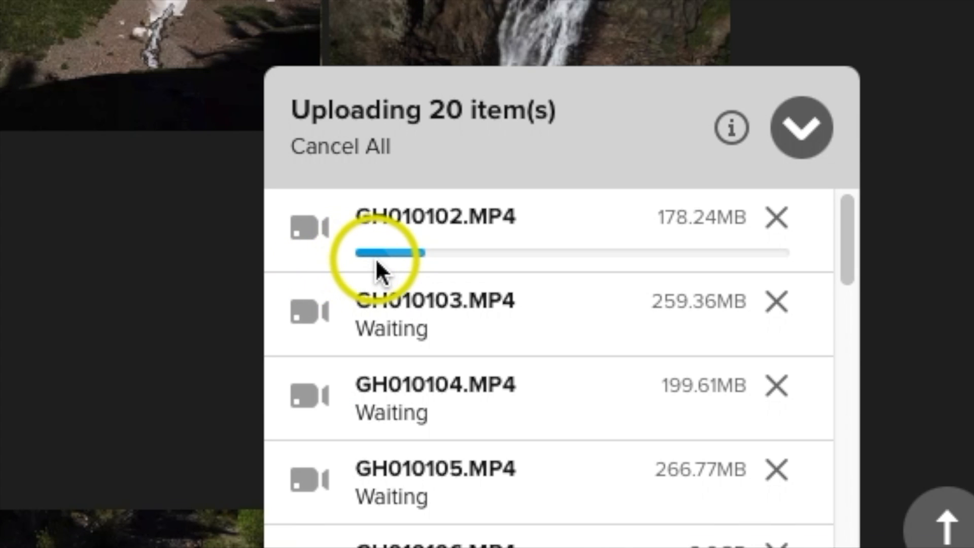
pyautogui.moveTo(420, 271)
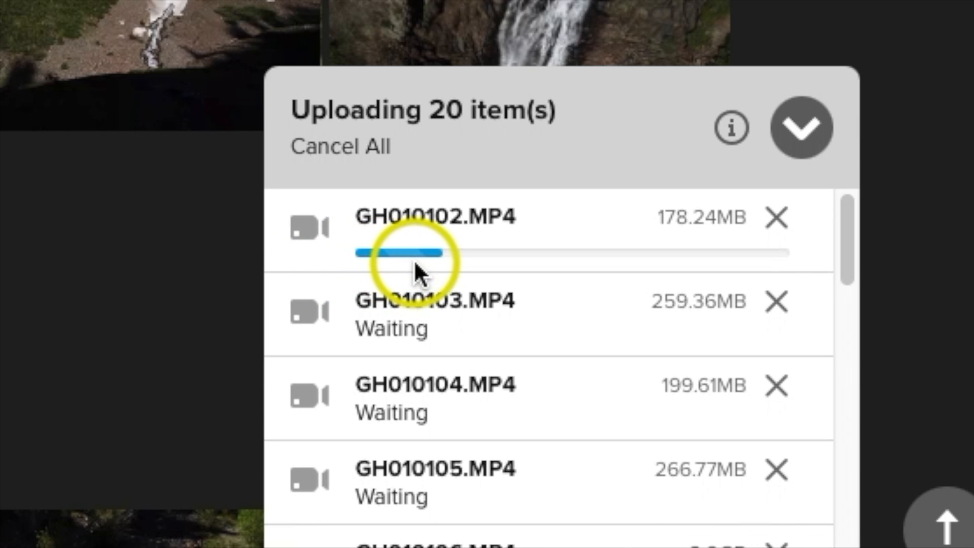
pyautogui.moveTo(490, 274)
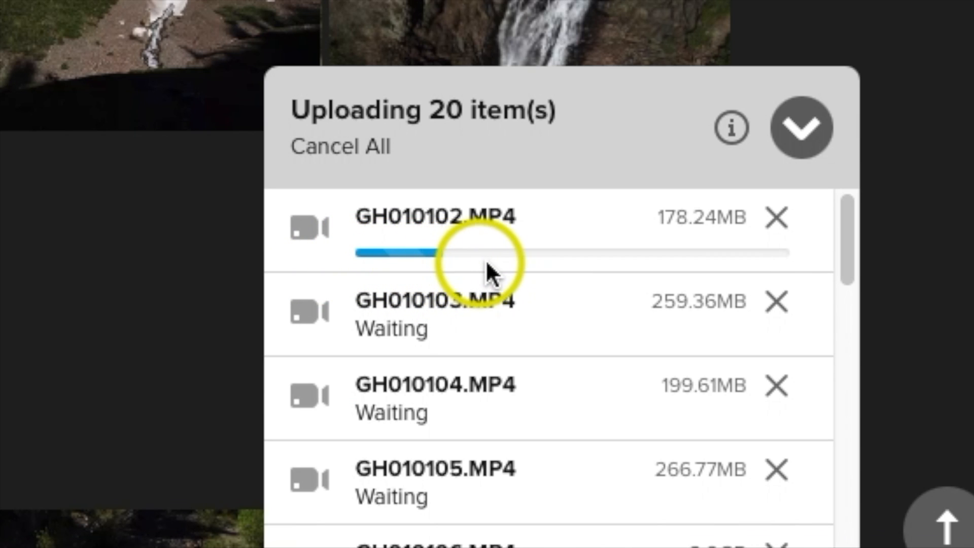
pyautogui.moveTo(653, 273)
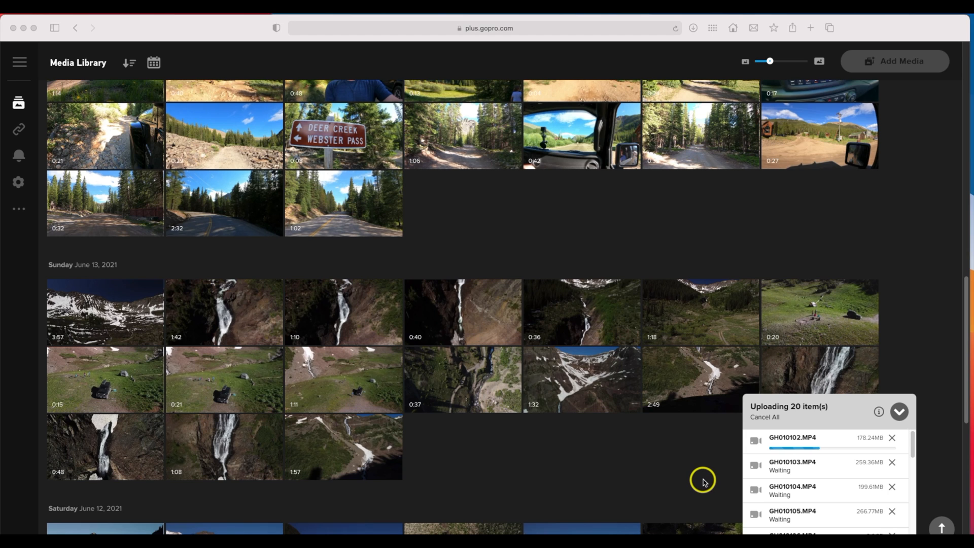
pyautogui.moveTo(457, 453)
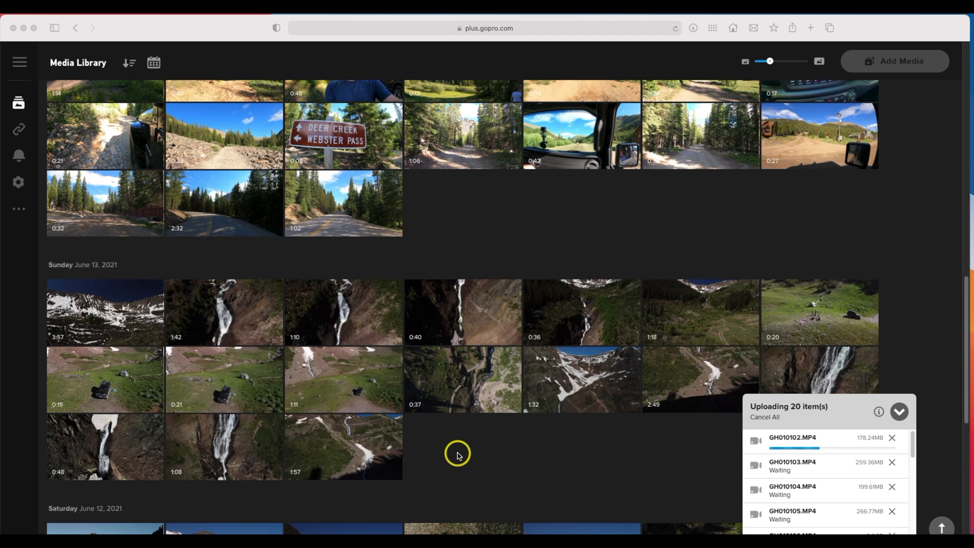
pyautogui.moveTo(549, 465)
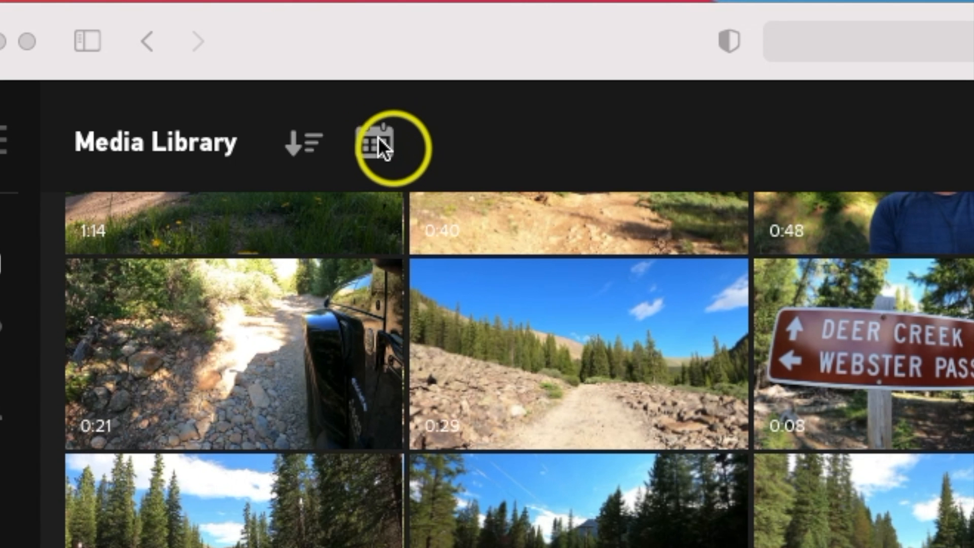
pyautogui.click(377, 142)
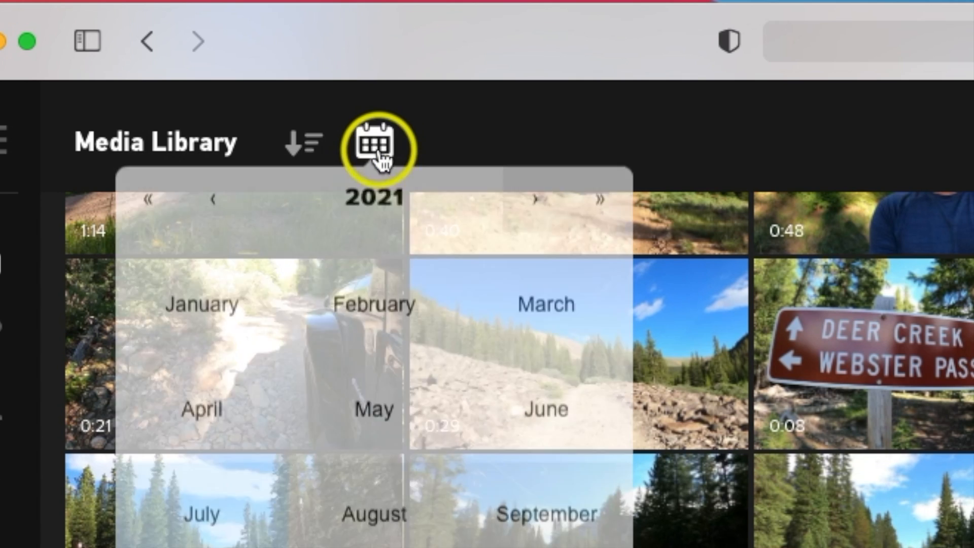
pyautogui.click(212, 122)
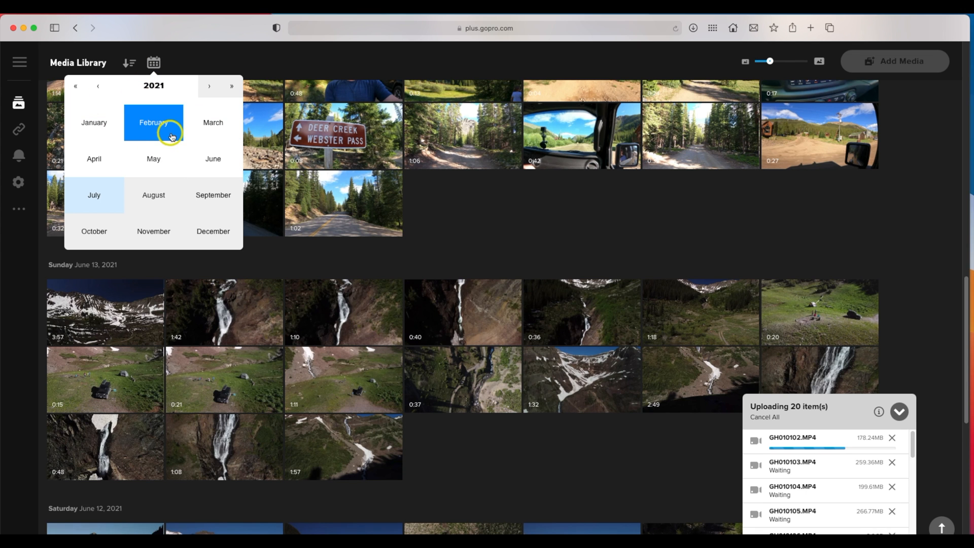
pyautogui.click(94, 122)
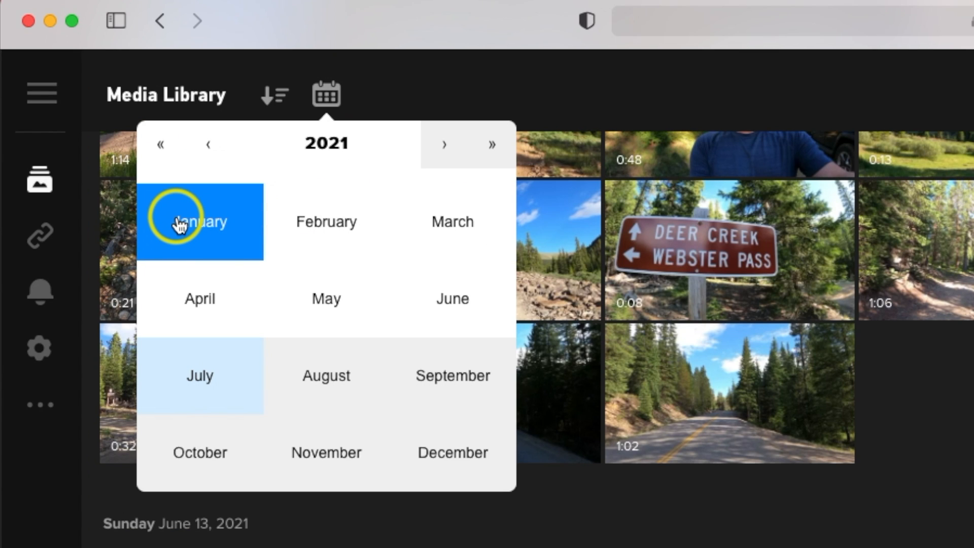
pyautogui.moveTo(454, 73)
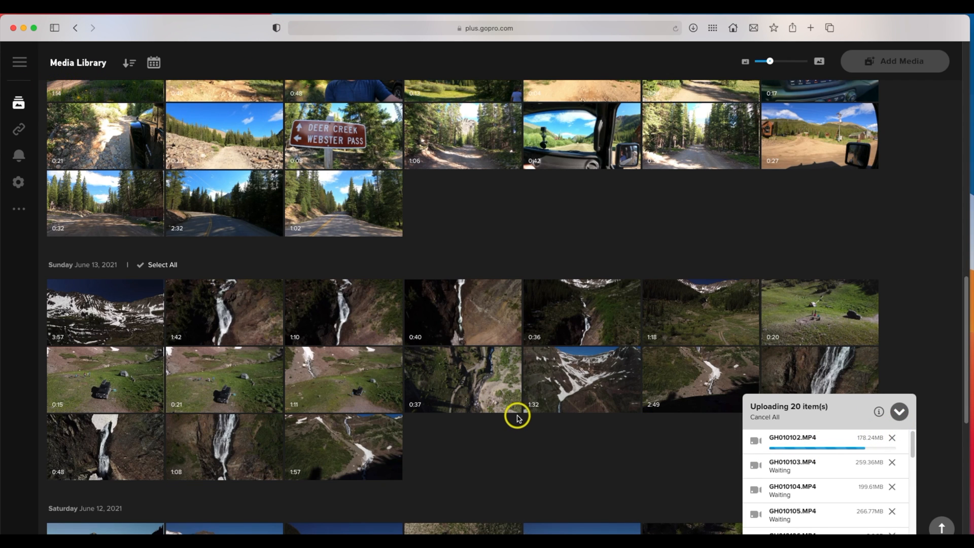
pyautogui.moveTo(465, 426)
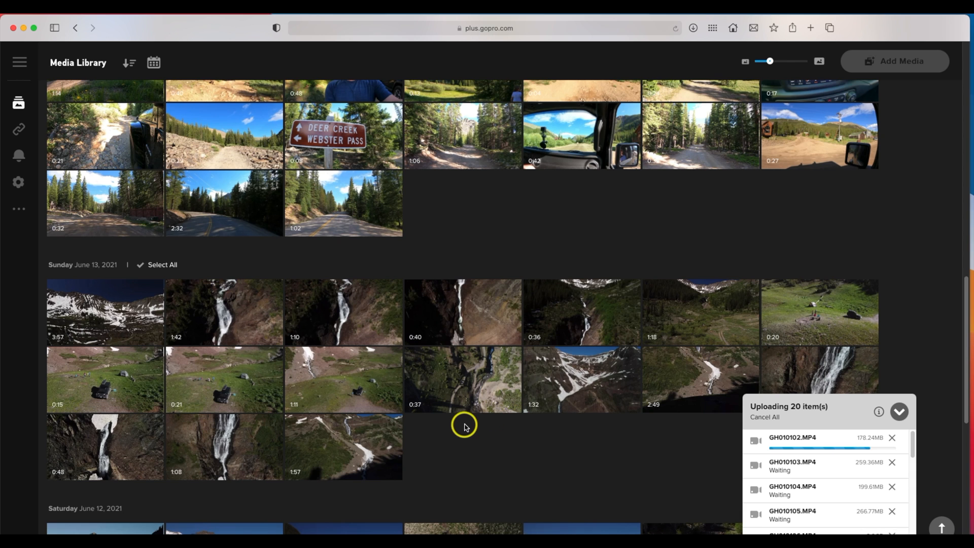
pyautogui.scroll(-3)
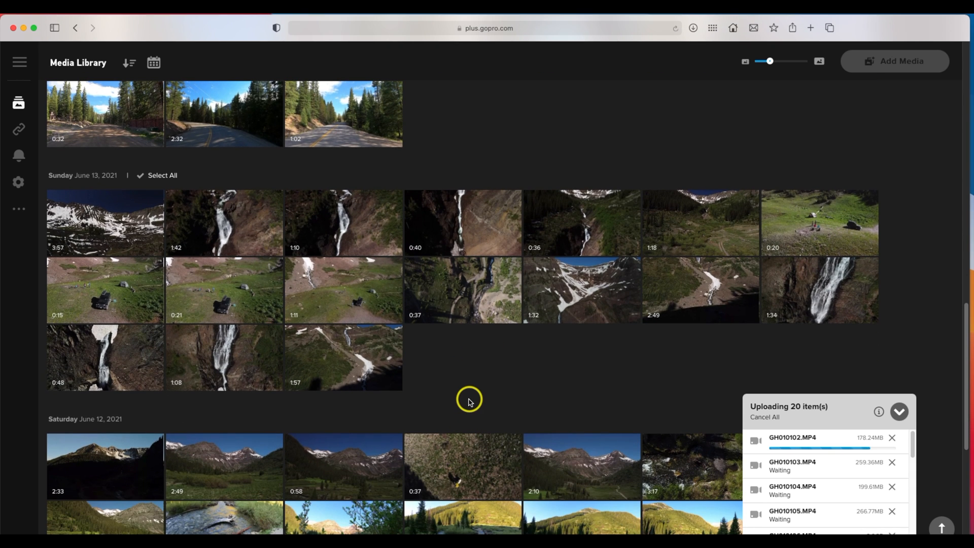
pyautogui.moveTo(561, 330)
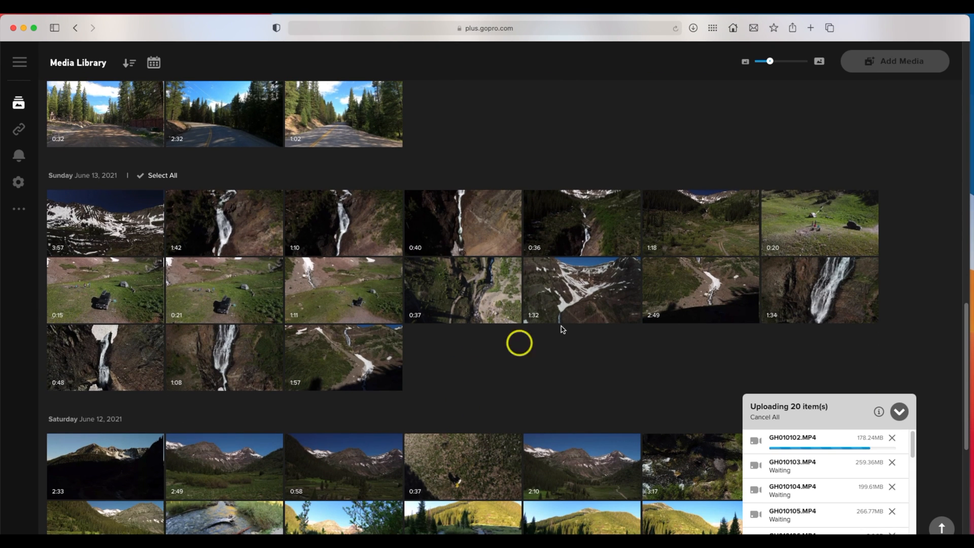
pyautogui.moveTo(810, 219)
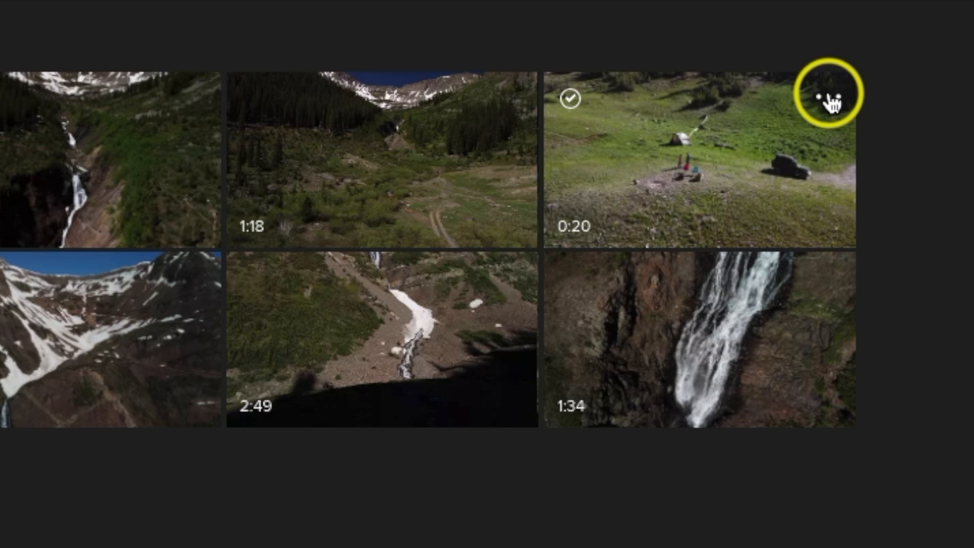
# Choose to share the 0:20 drone clip as a link
pyautogui.click(832, 97)
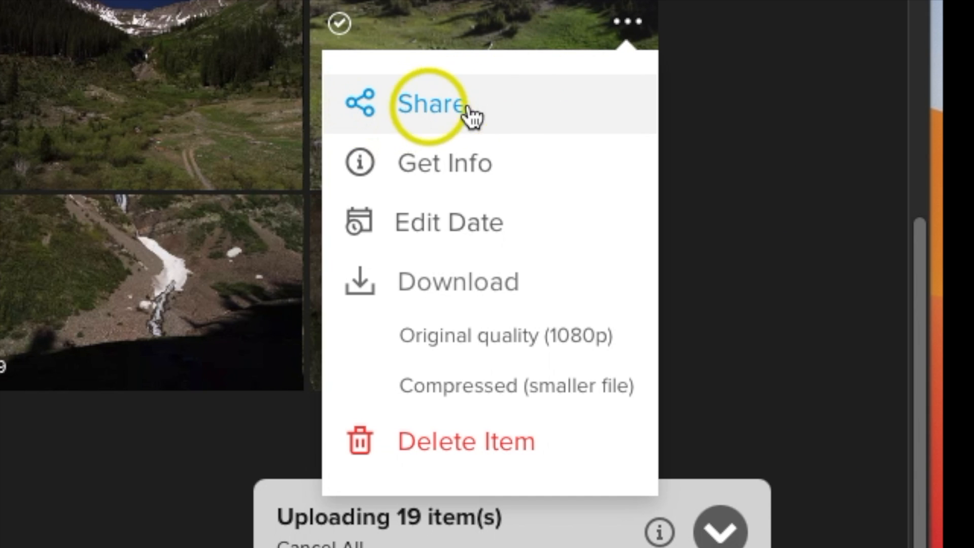
pyautogui.click(433, 104)
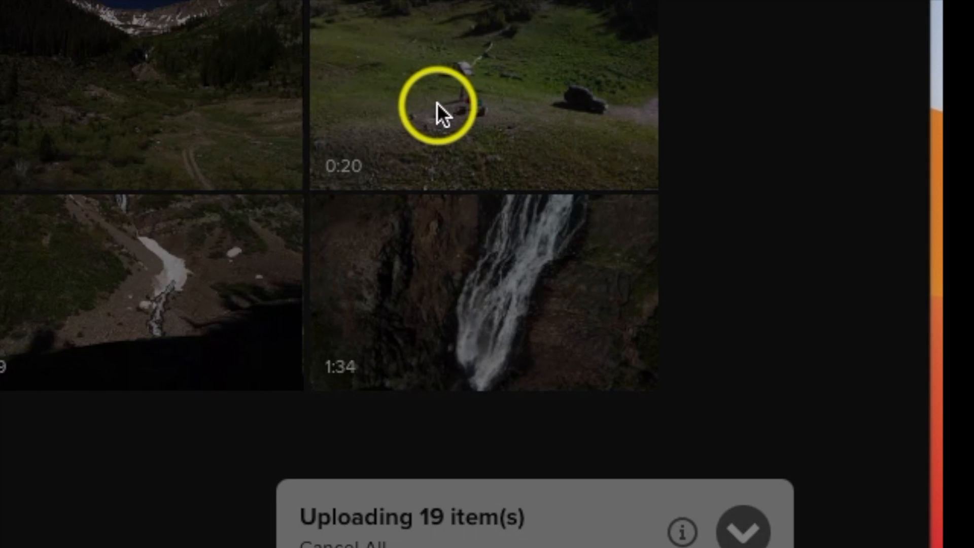
pyautogui.click(441, 106)
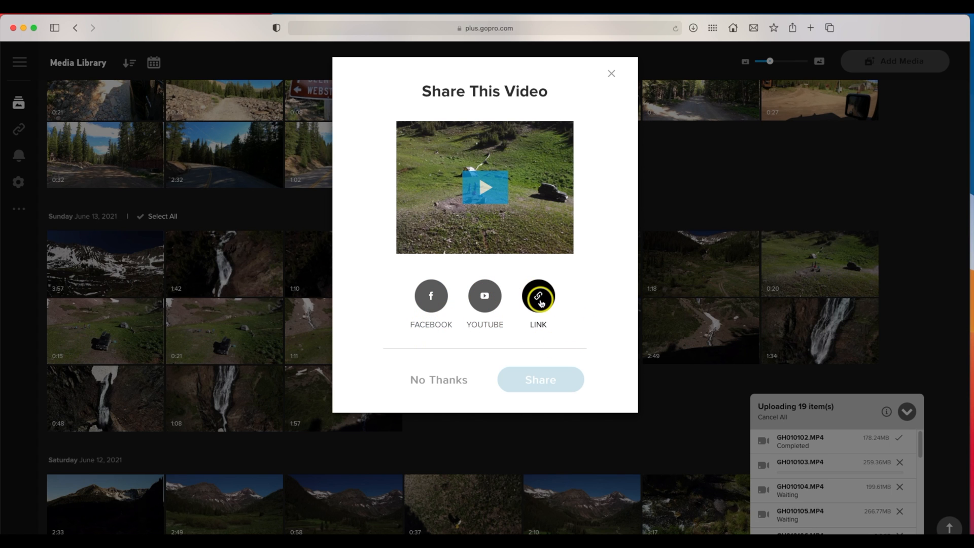
pyautogui.click(538, 296)
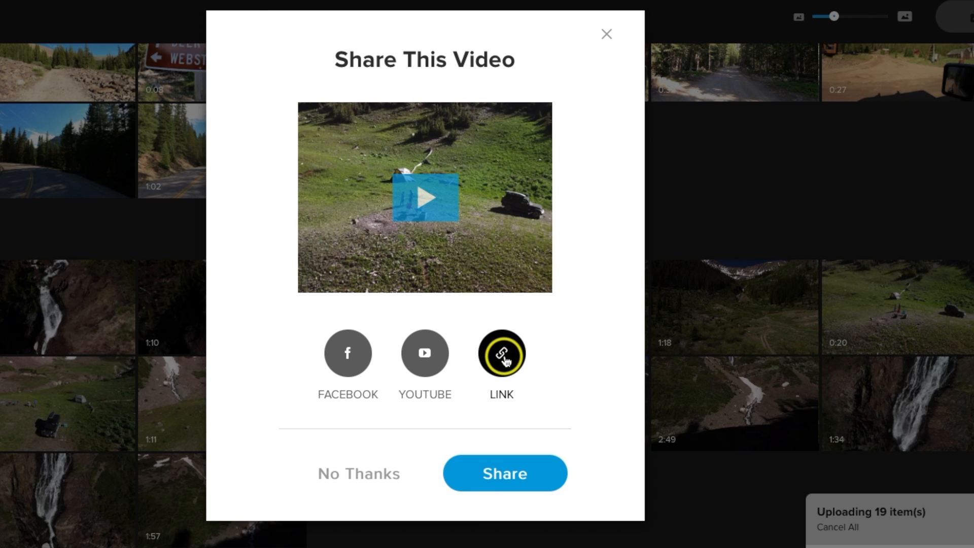
# Title the link 'Drone Footage', generate and copy it, and dismiss the banner
pyautogui.click(501, 353)
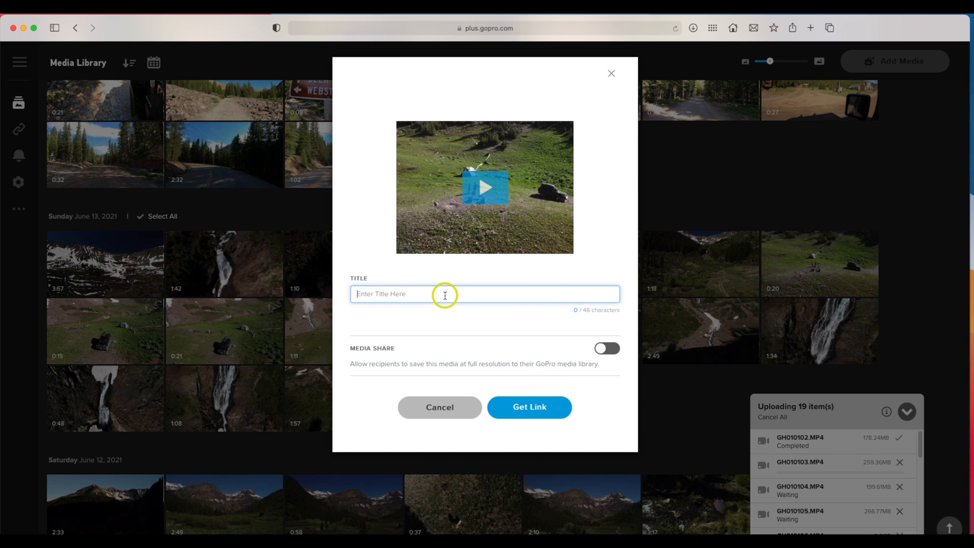
pyautogui.write('Drone Footage')
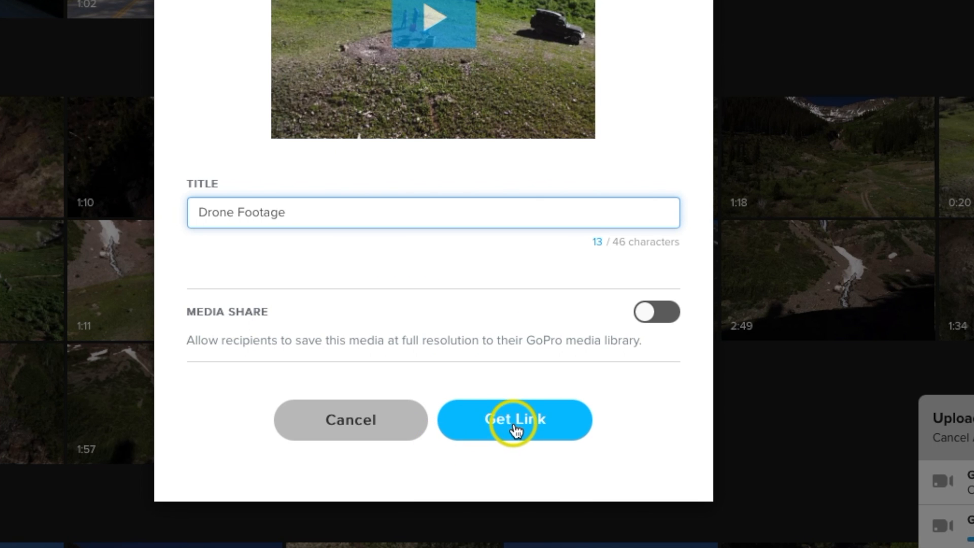
pyautogui.click(514, 420)
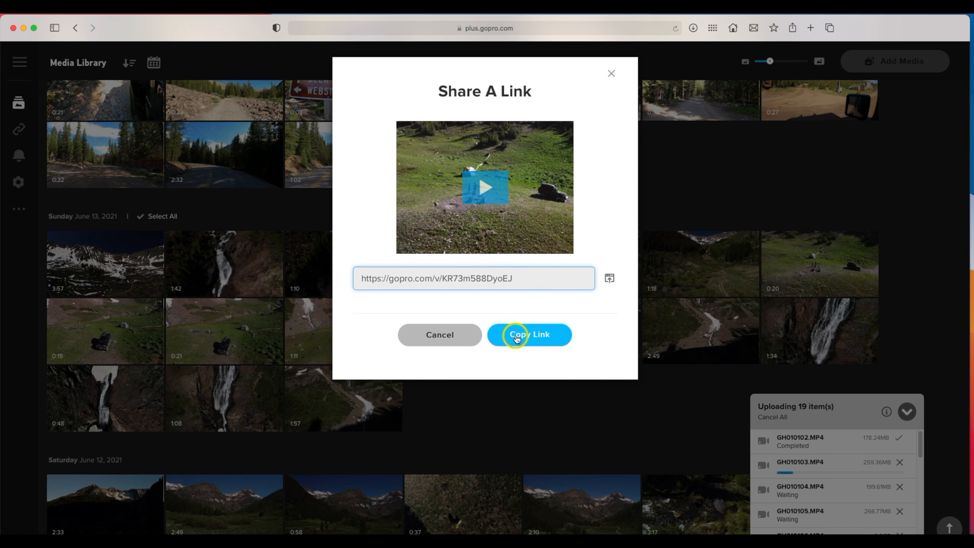
pyautogui.click(529, 334)
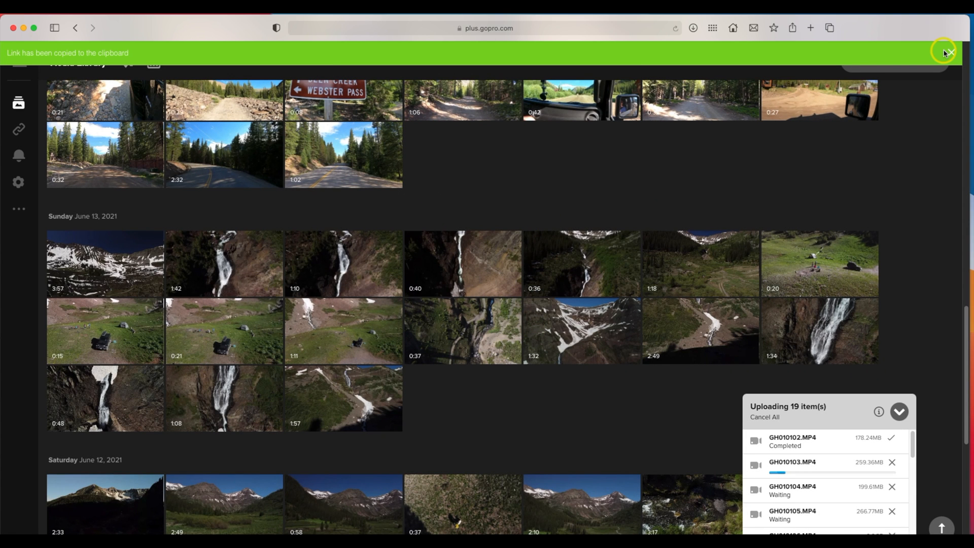
pyautogui.click(945, 53)
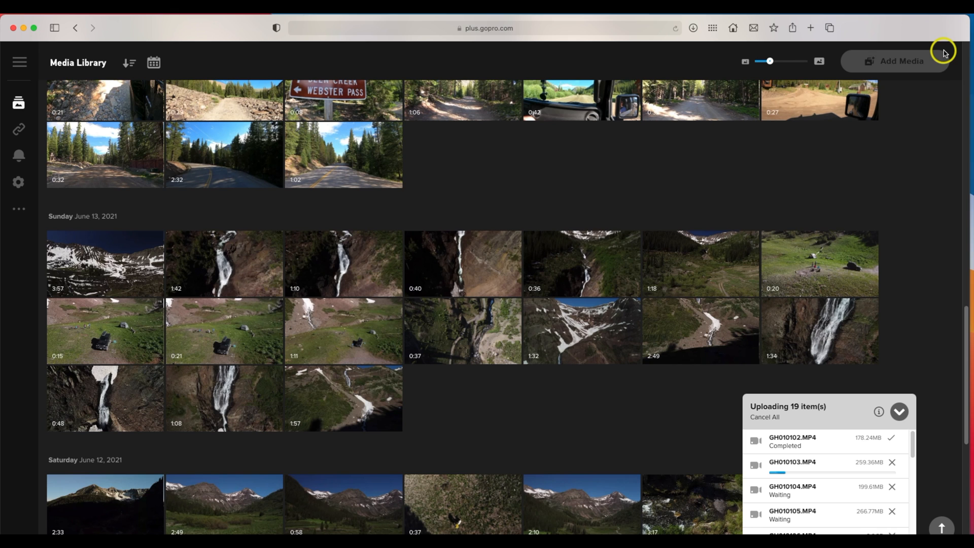
pyautogui.scroll(-3)
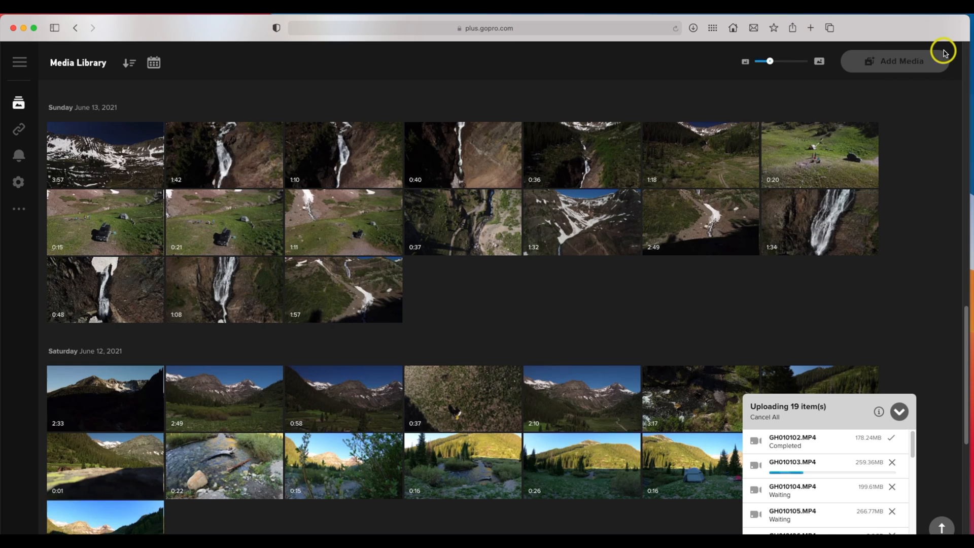
pyautogui.moveTo(917, 225)
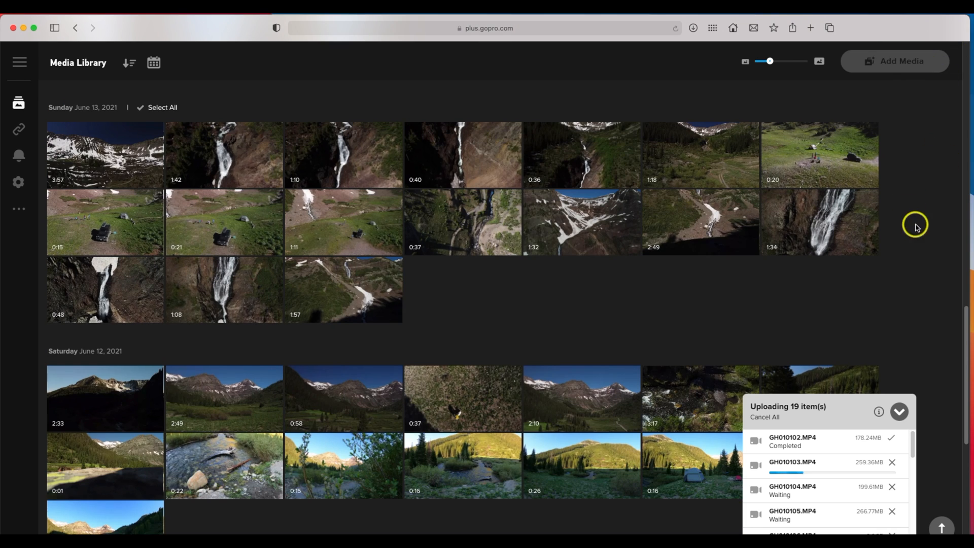
pyautogui.moveTo(835, 260)
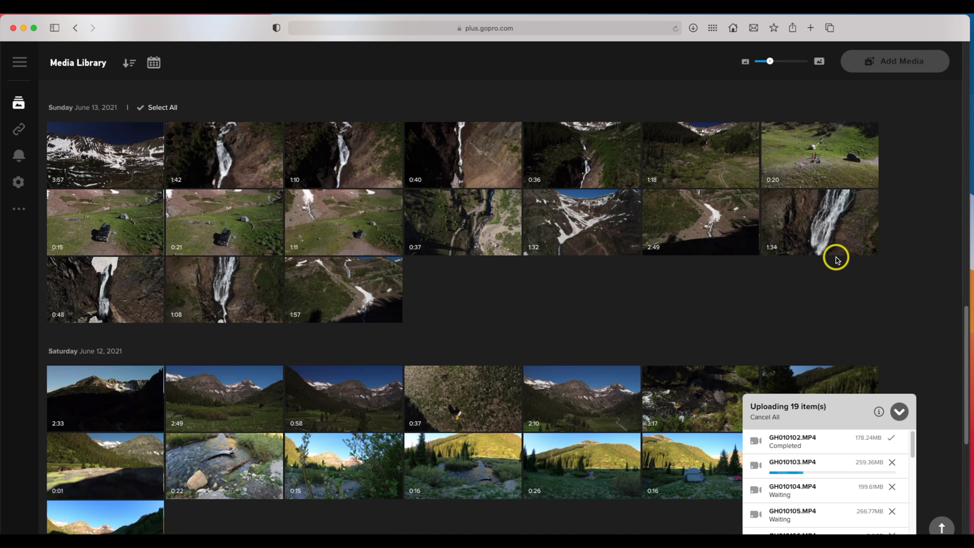
pyautogui.moveTo(827, 284)
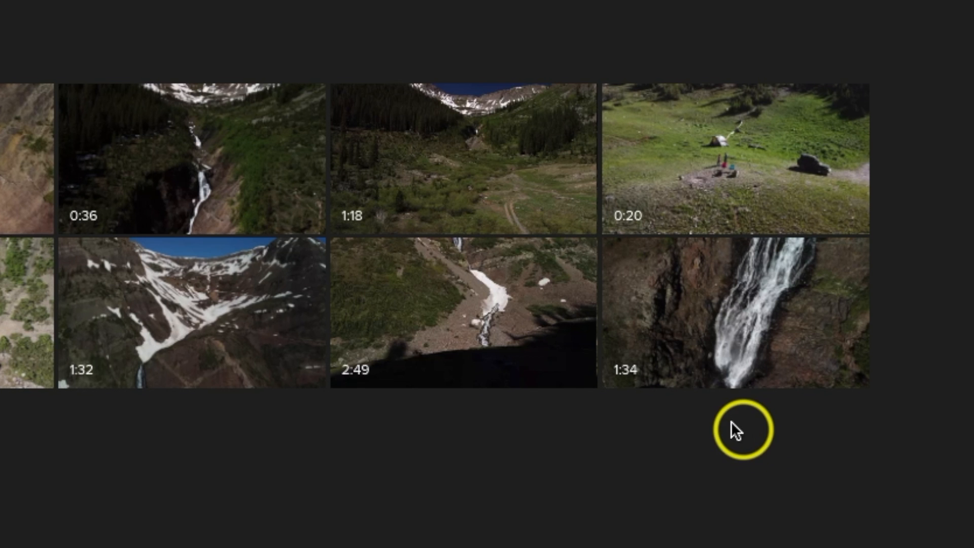
pyautogui.moveTo(842, 264)
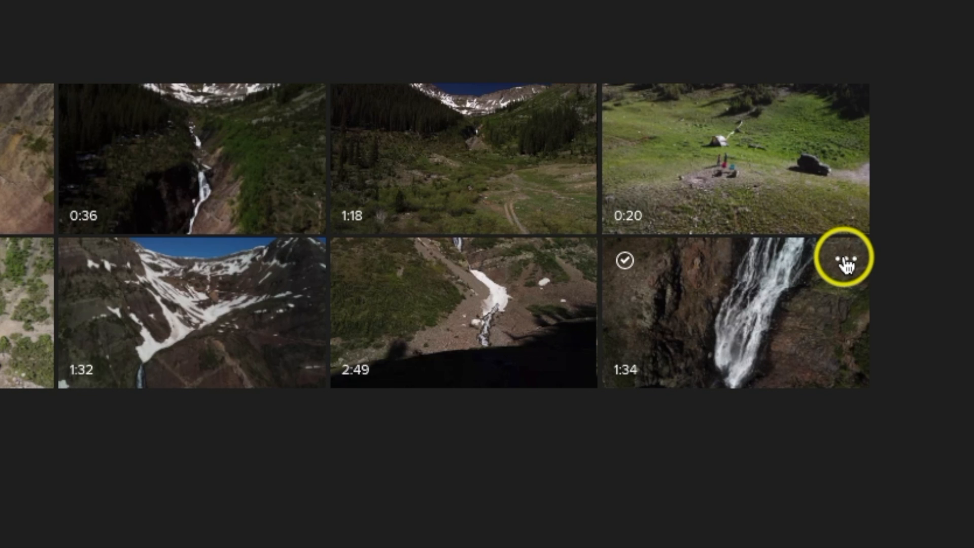
pyautogui.click(868, 200)
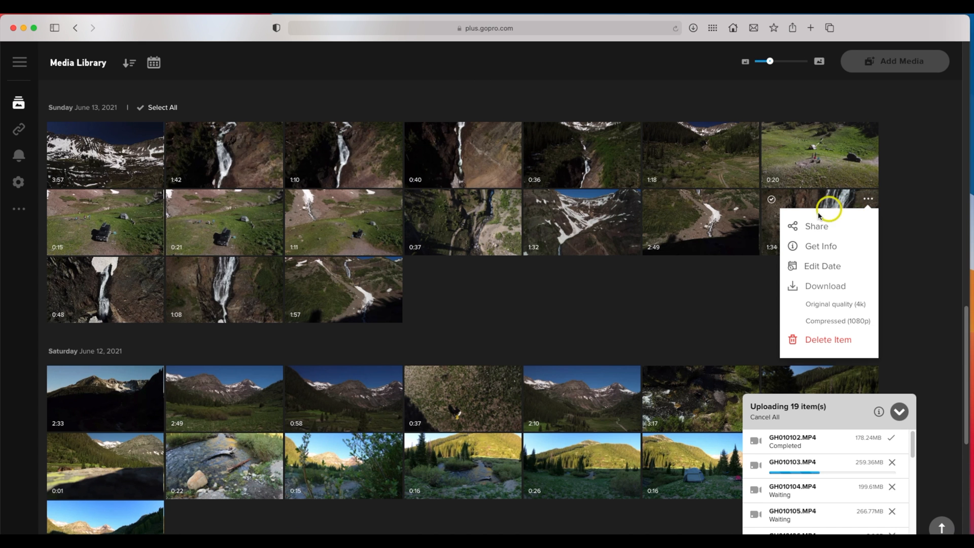
pyautogui.moveTo(836, 304)
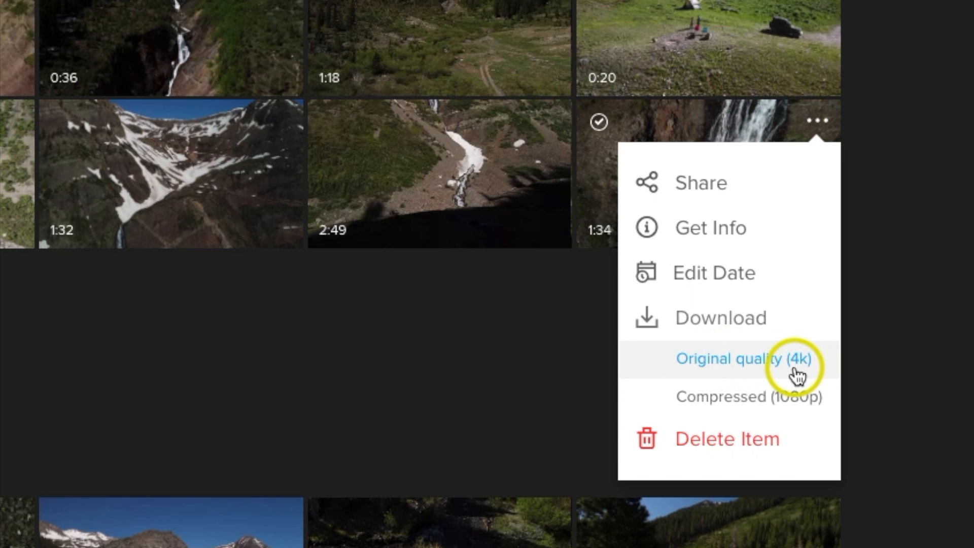
pyautogui.moveTo(727, 402)
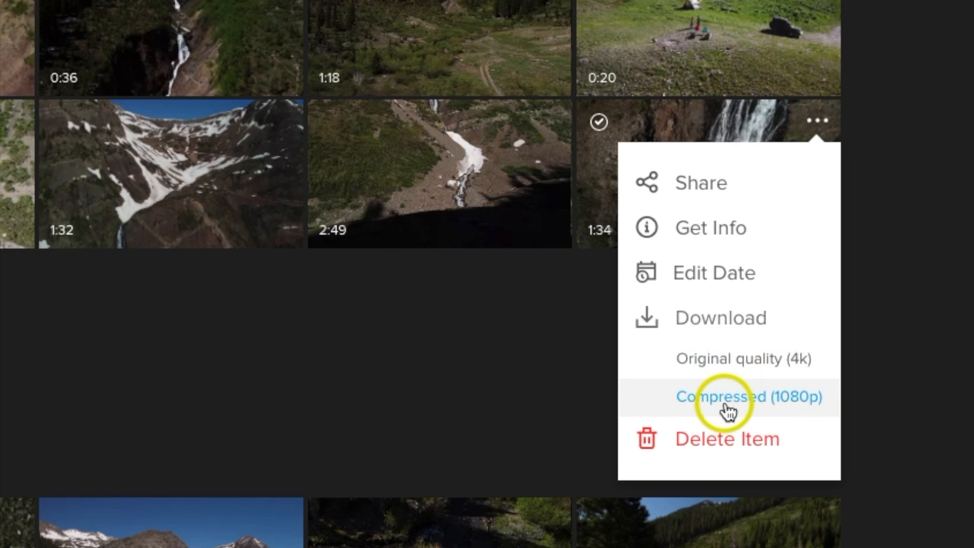
pyautogui.moveTo(795, 404)
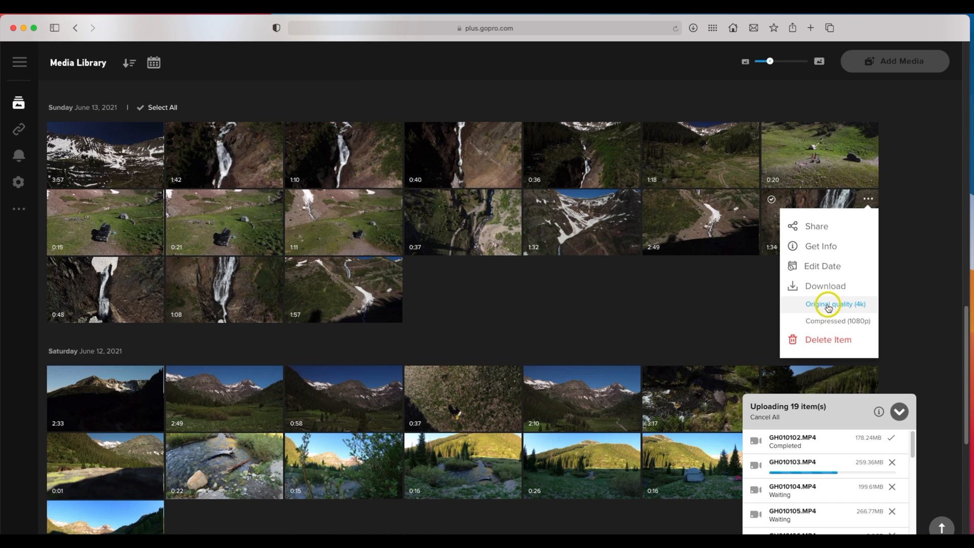
pyautogui.moveTo(849, 321)
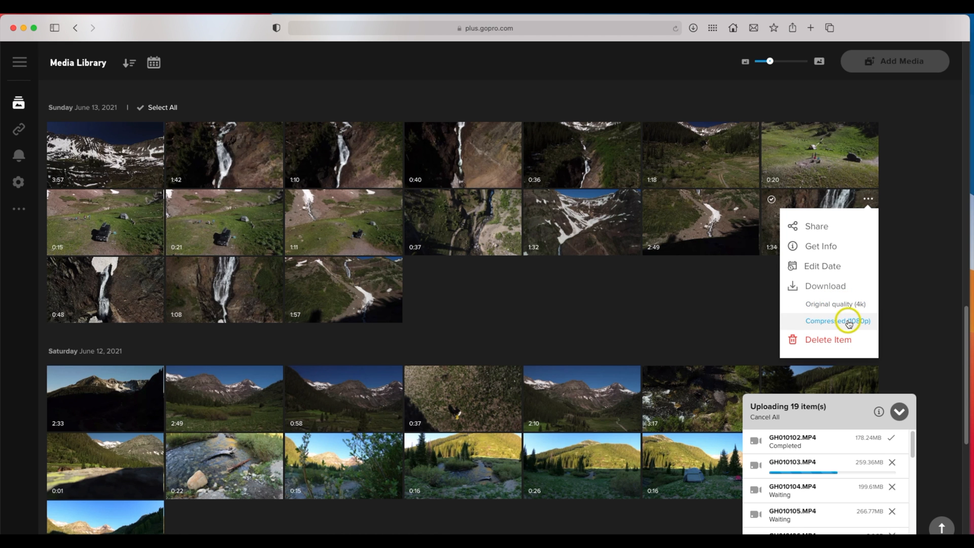
pyautogui.moveTo(836, 304)
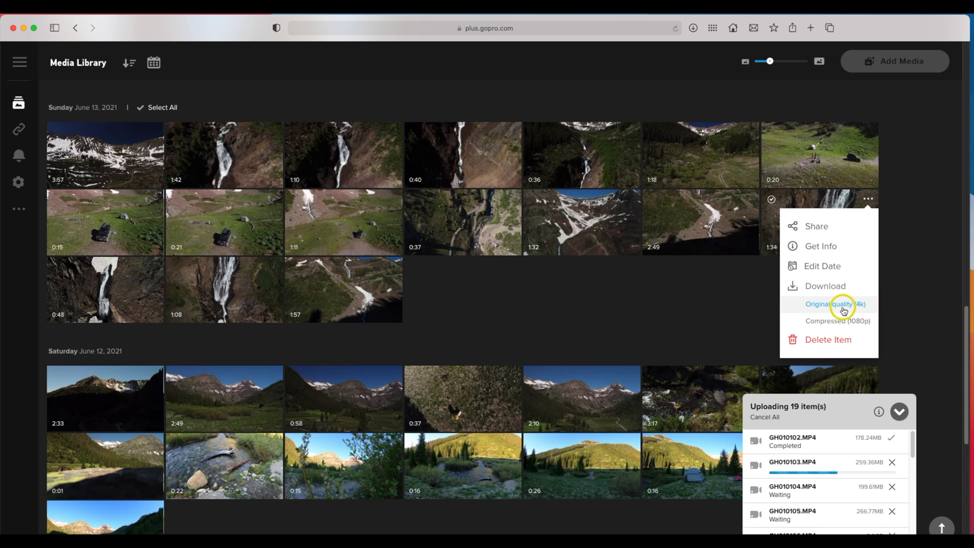
pyautogui.moveTo(811, 314)
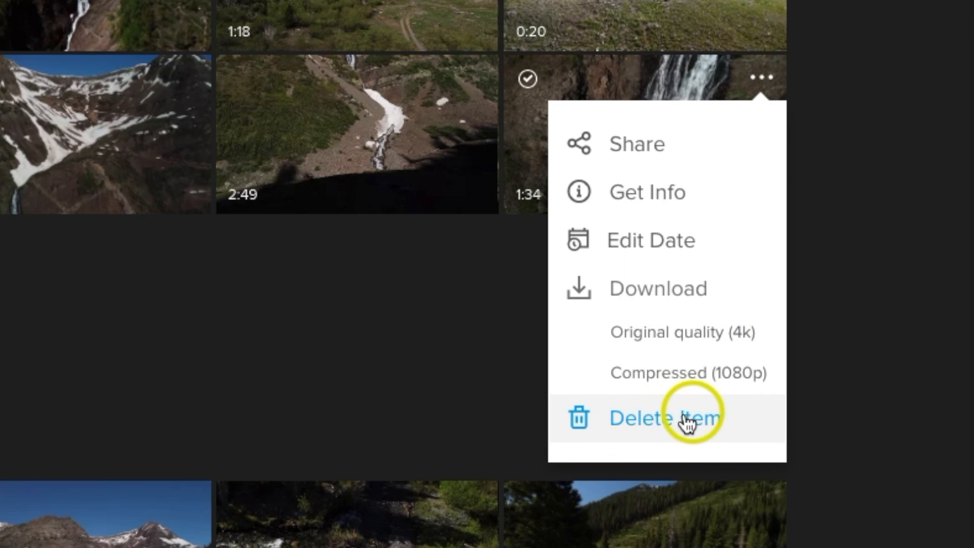
pyautogui.click(760, 78)
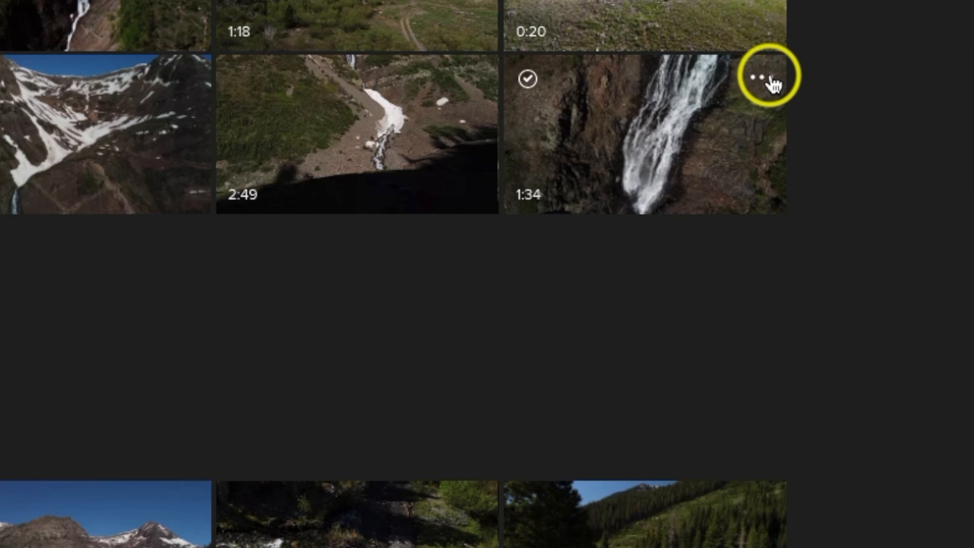
pyautogui.click(761, 78)
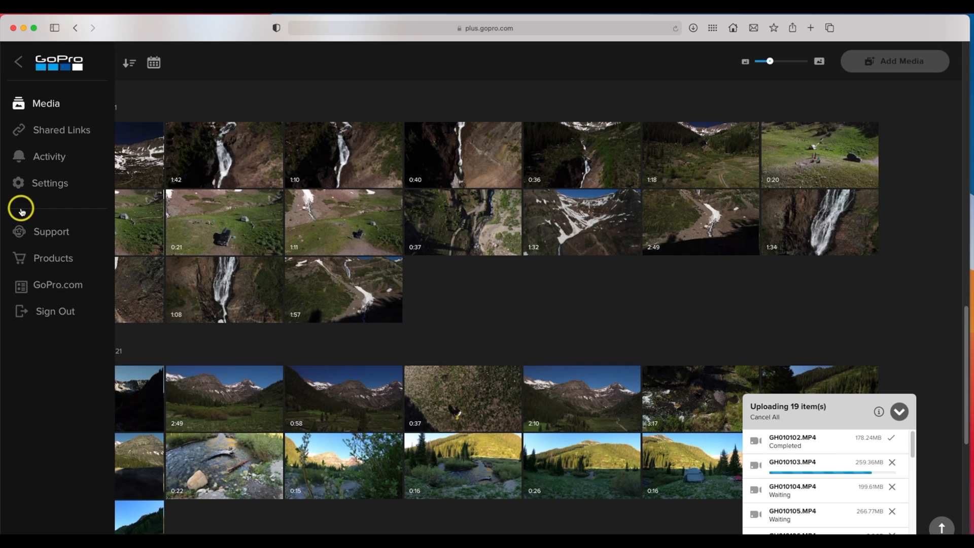
pyautogui.moveTo(62, 311)
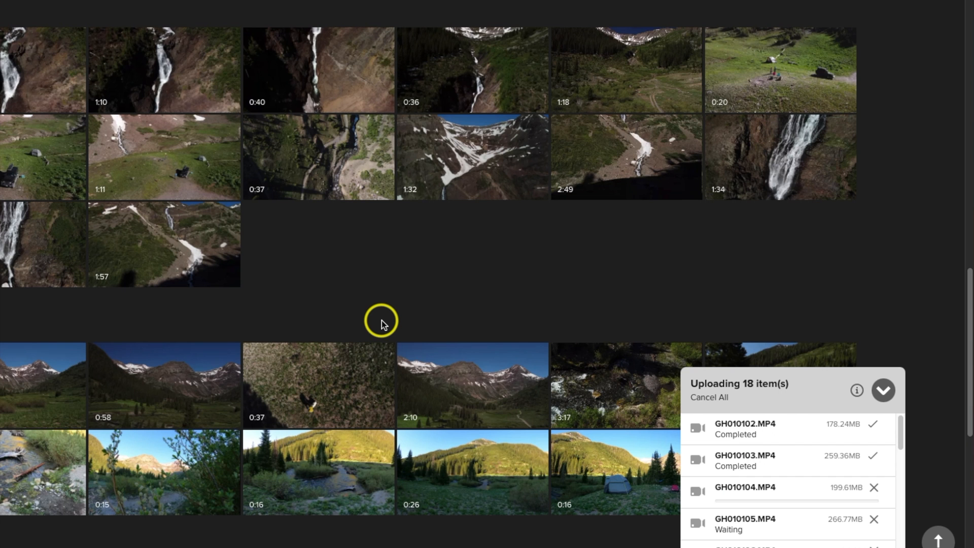
pyautogui.scroll(3)
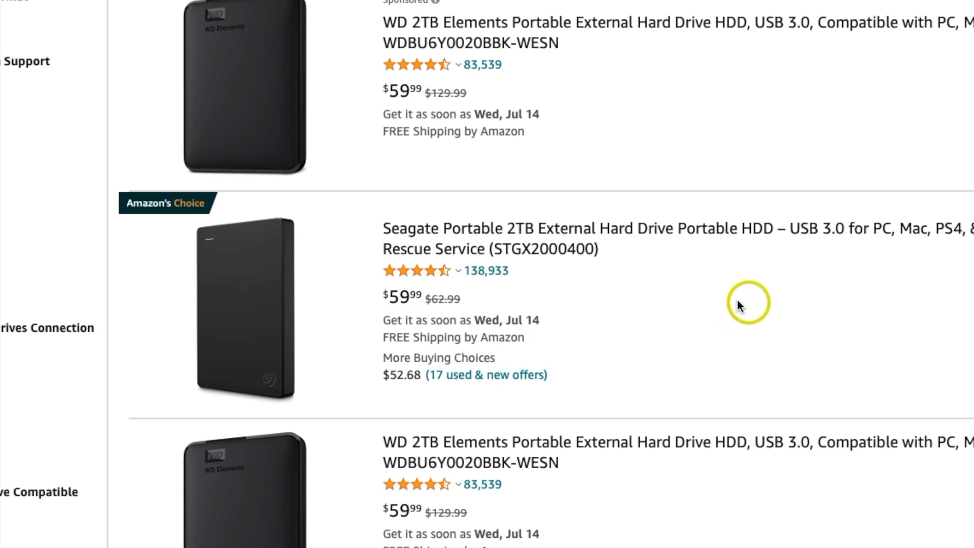
pyautogui.moveTo(354, 336)
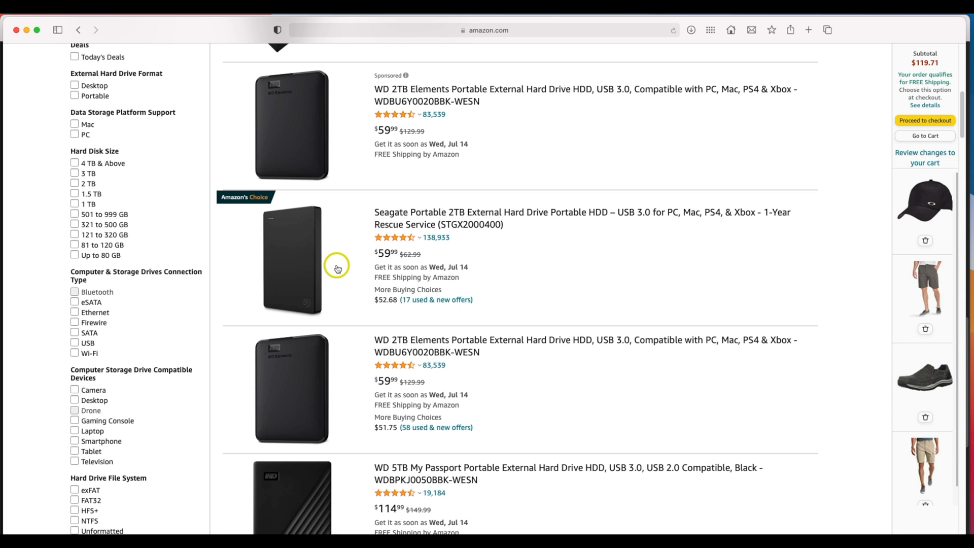
pyautogui.moveTo(456, 244)
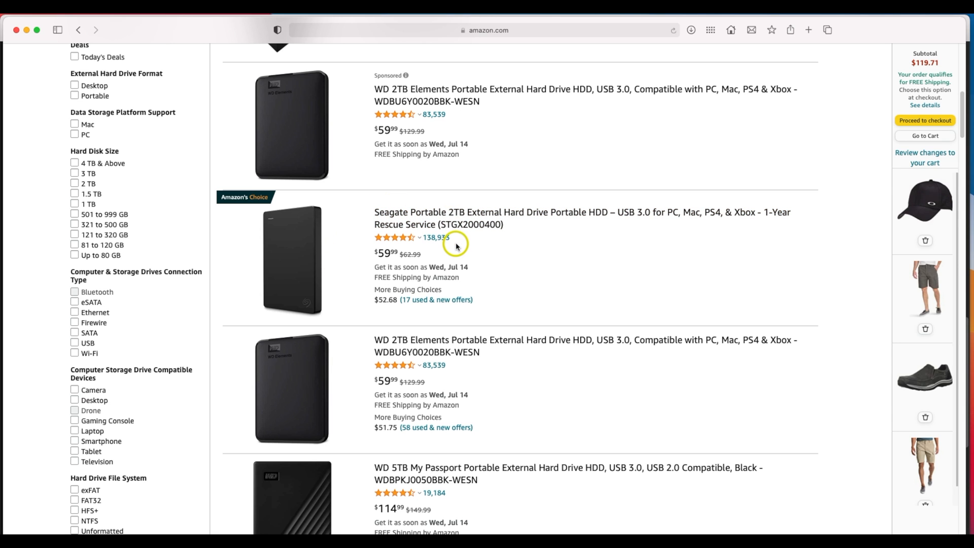
pyautogui.moveTo(331, 239)
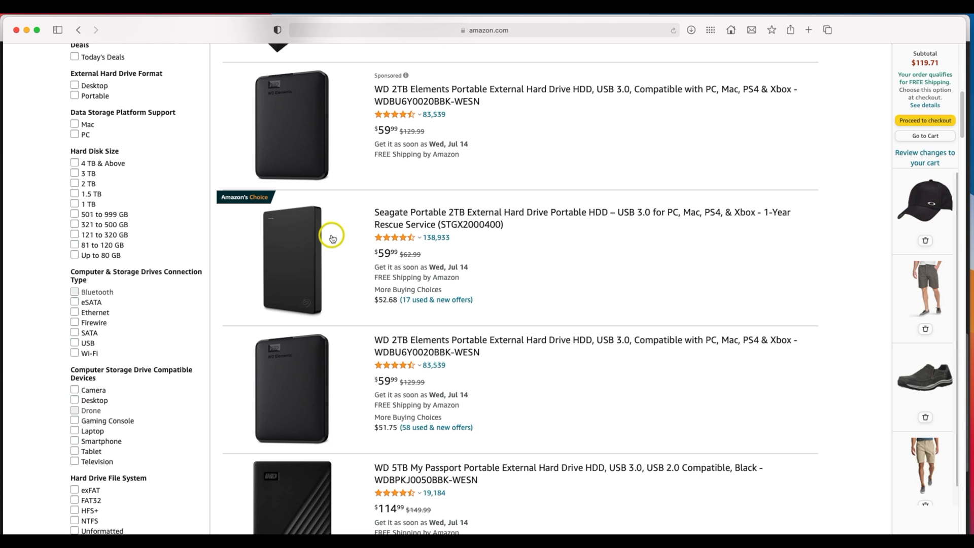
pyautogui.moveTo(25, 30)
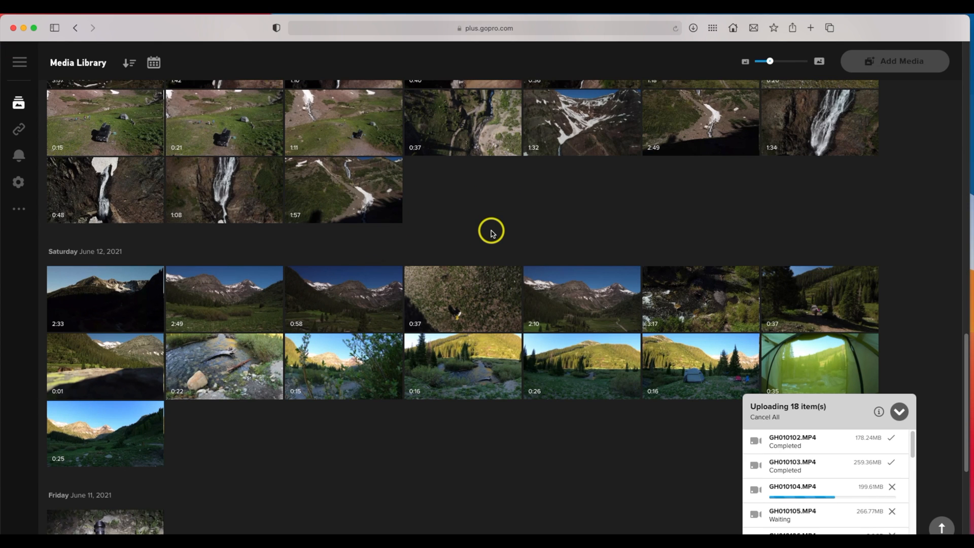
pyautogui.moveTo(525, 232)
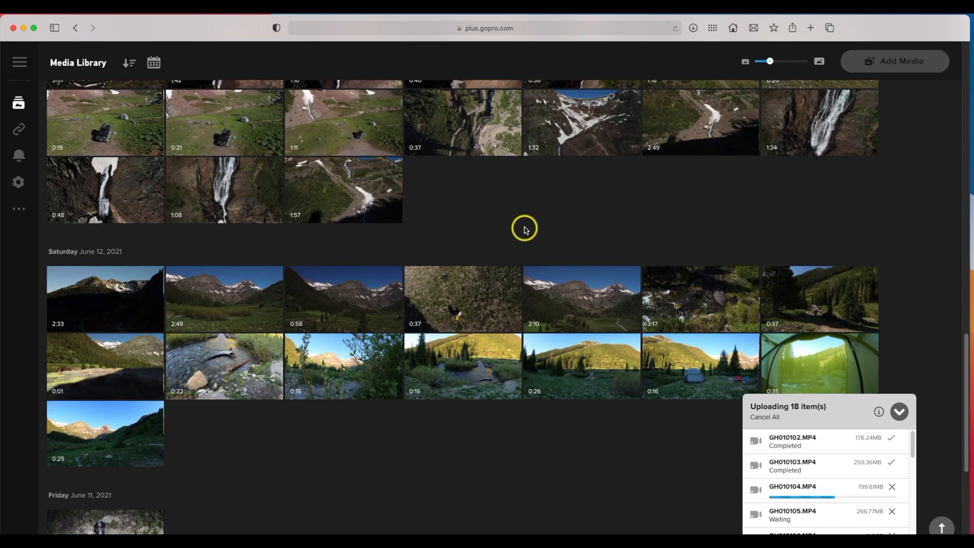
pyautogui.moveTo(538, 189)
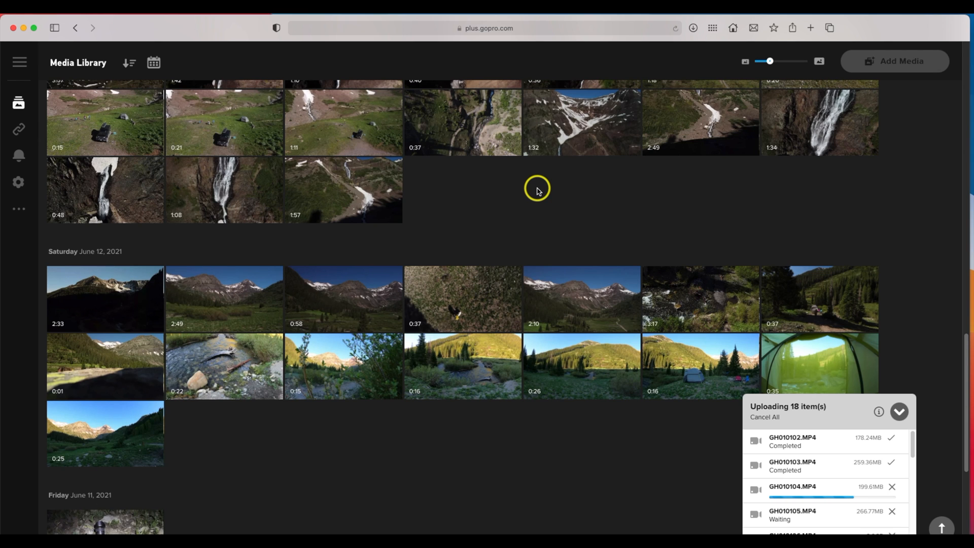
pyautogui.moveTo(515, 190)
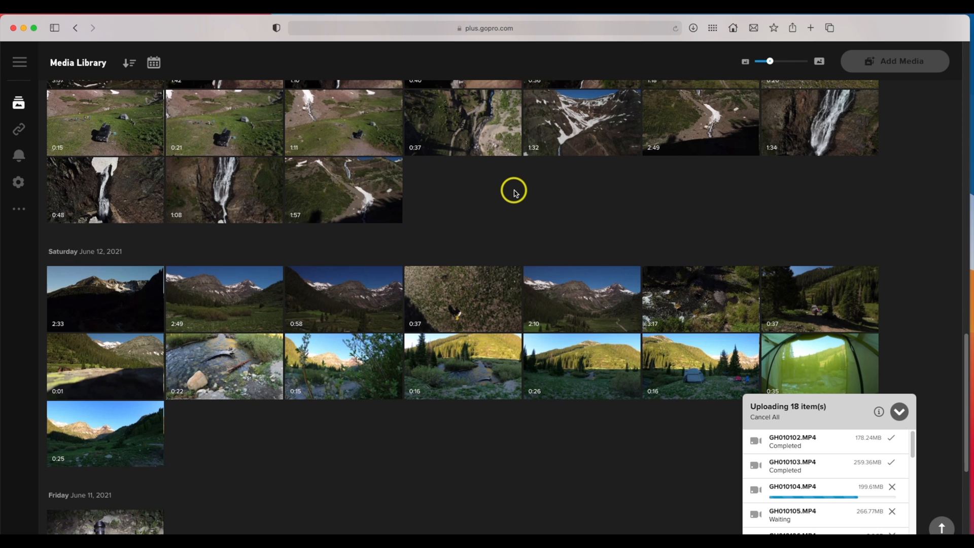